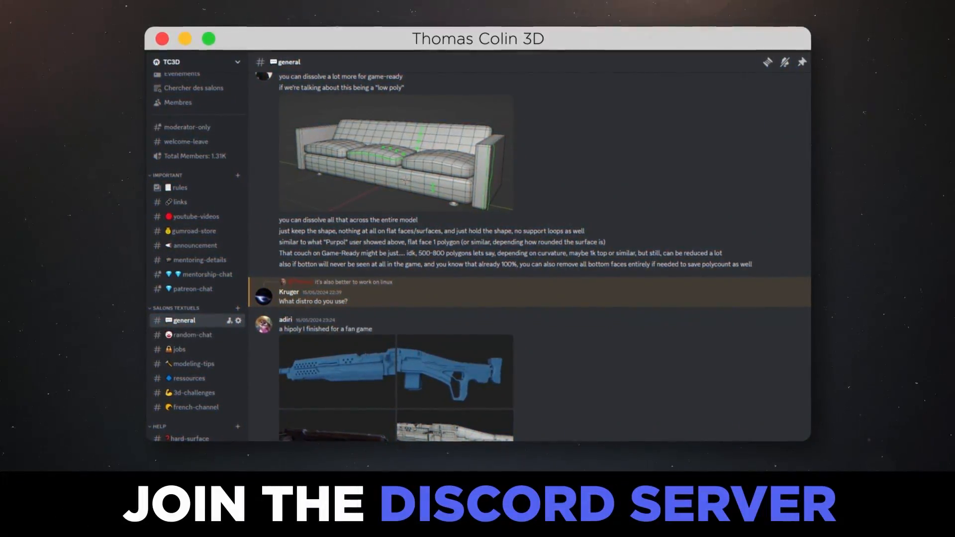
- Add a new cube mesh to the scene around the head model
{"action": "scroll", "scroll_direction": "down", "scroll_amount": 3}
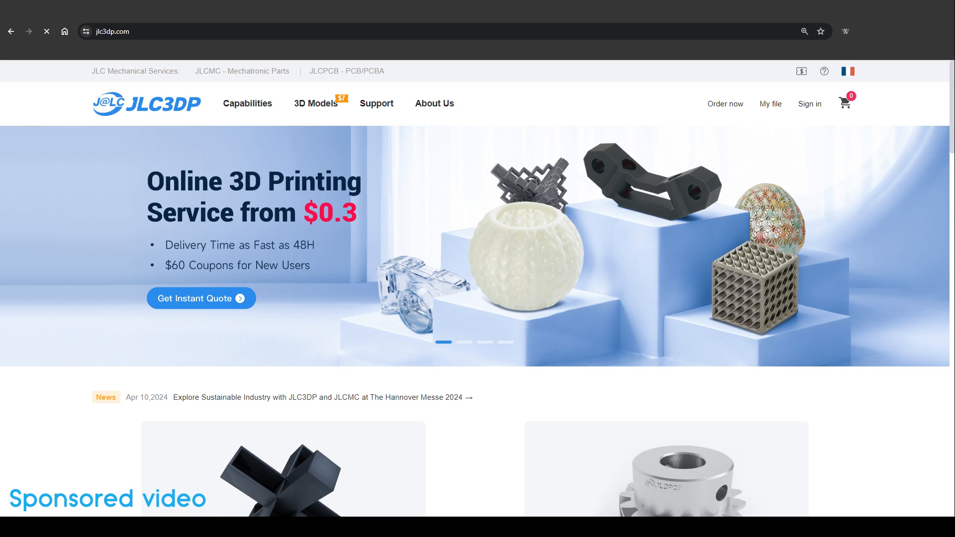
{"action": "scroll", "scroll_direction": "down", "scroll_amount": 3}
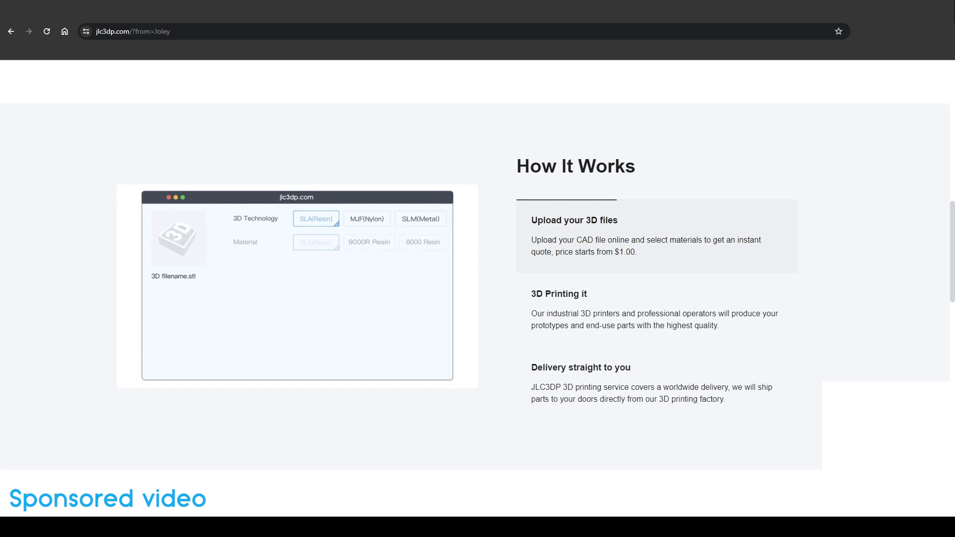
{"action": "left_click", "coordinate": [315, 219]}
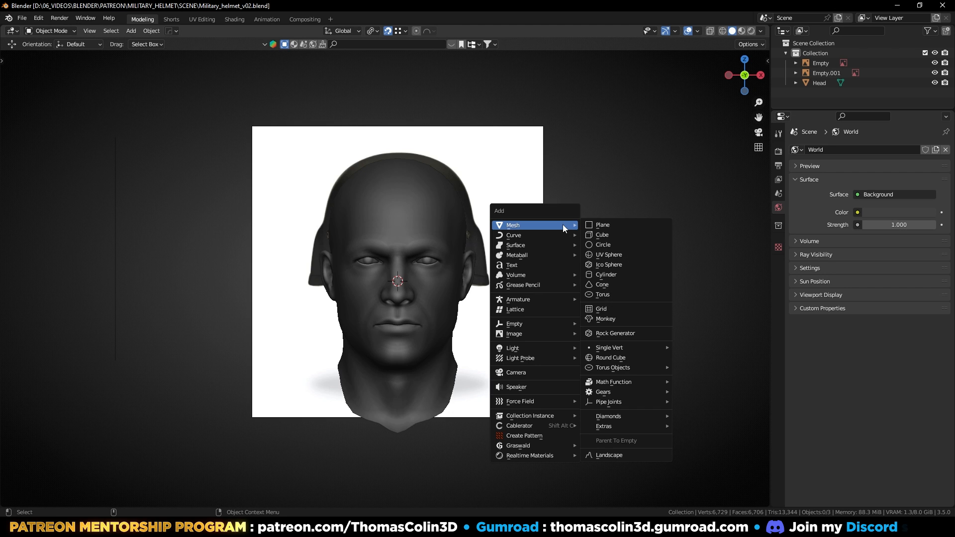
{"action": "left_click", "coordinate": [603, 235]}
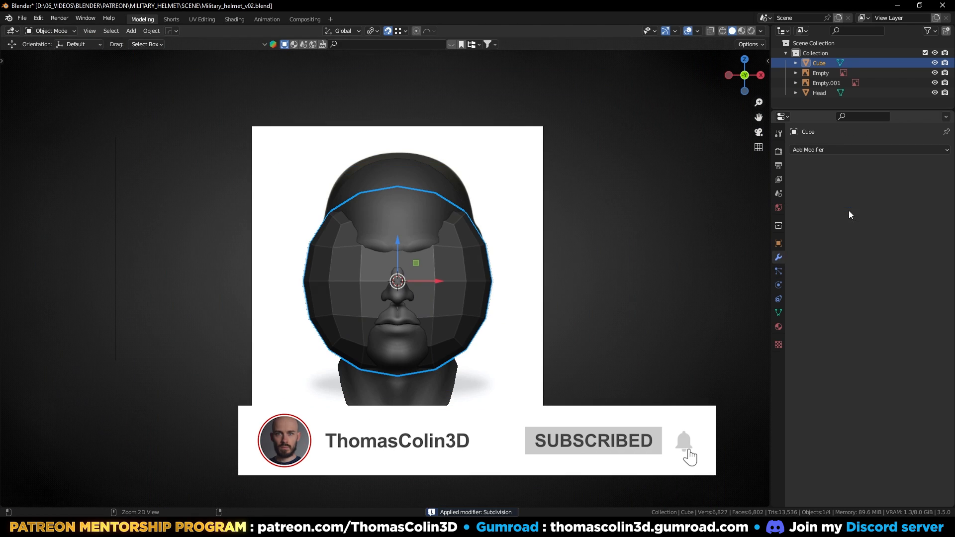
- Spherify the cube's vertices into a ball in Edit Mode and hide the head model
{"action": "key", "text": "Tab"}
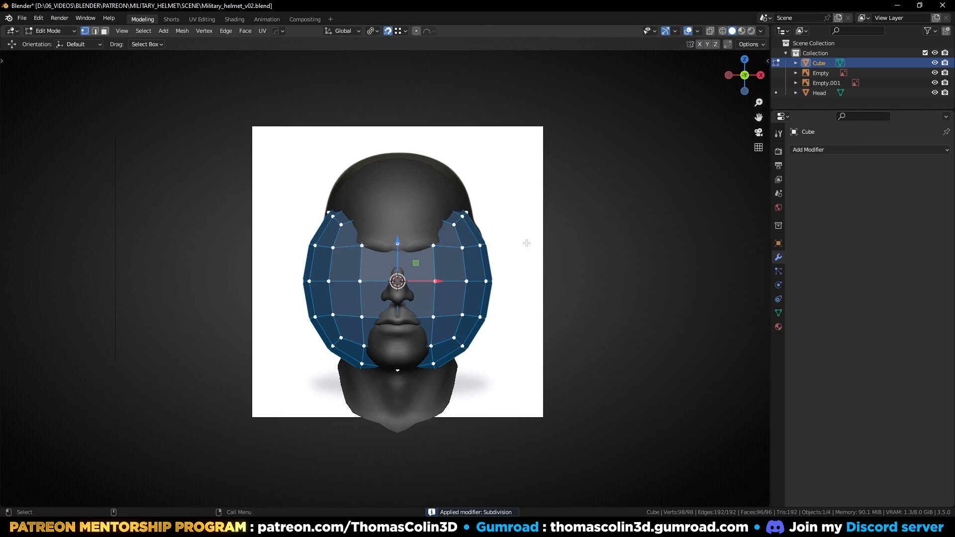
{"action": "key", "text": "shift+alt+s"}
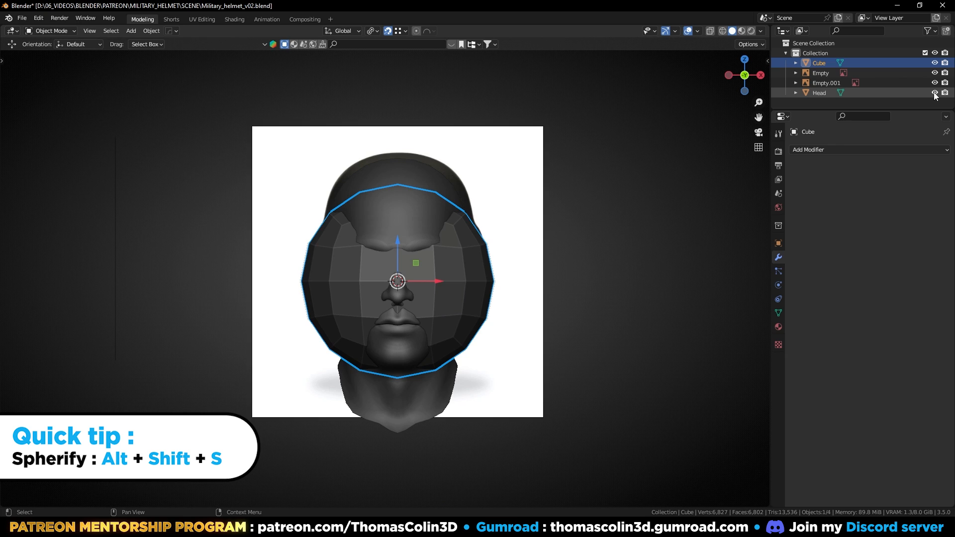
{"action": "left_click", "coordinate": [937, 92]}
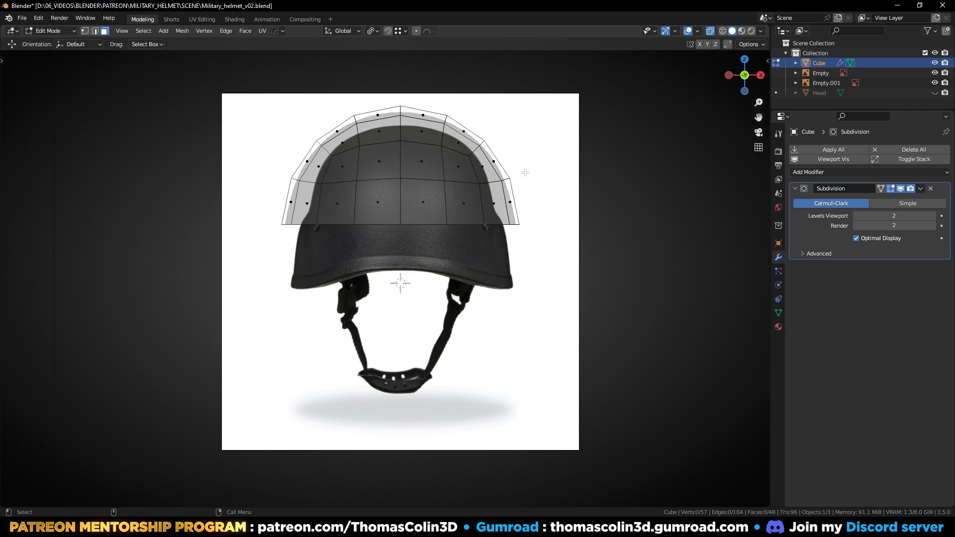
- Move vertices with proportional editing so the dome follows the helmet's front silhouette
{"action": "key", "text": "Tab"}
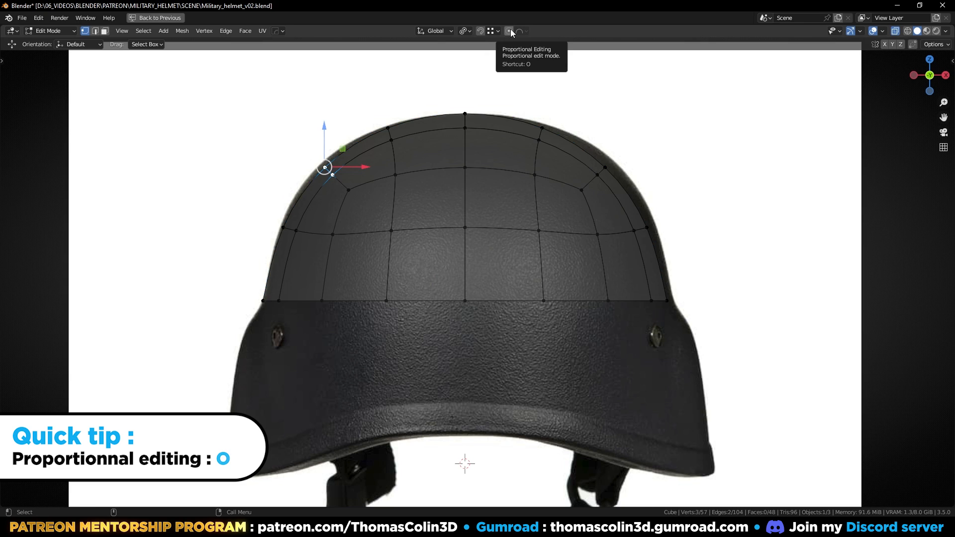
{"action": "left_click", "coordinate": [508, 31]}
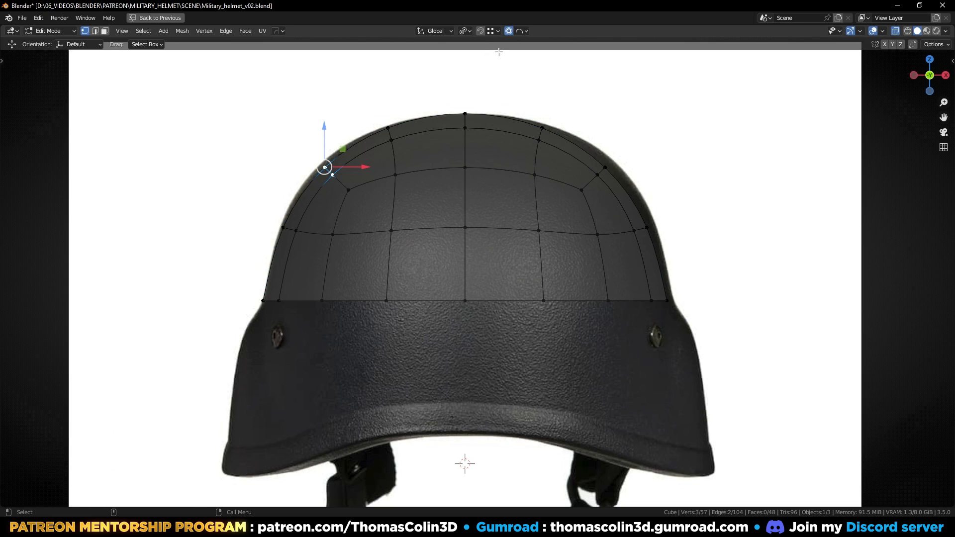
{"action": "key", "text": "g"}
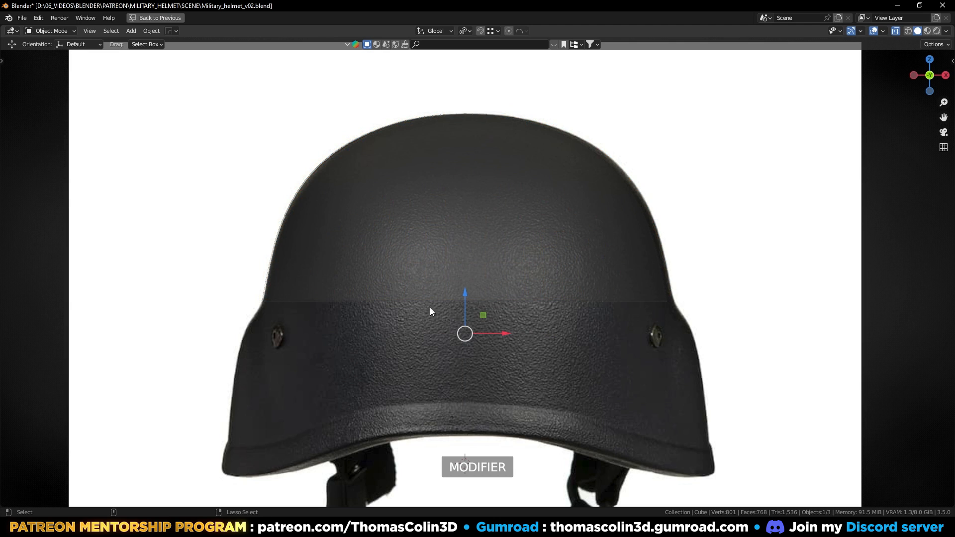
- In vertex select mode, move edge vertices to match the side-view helmet profile
{"action": "key", "text": "Tab"}
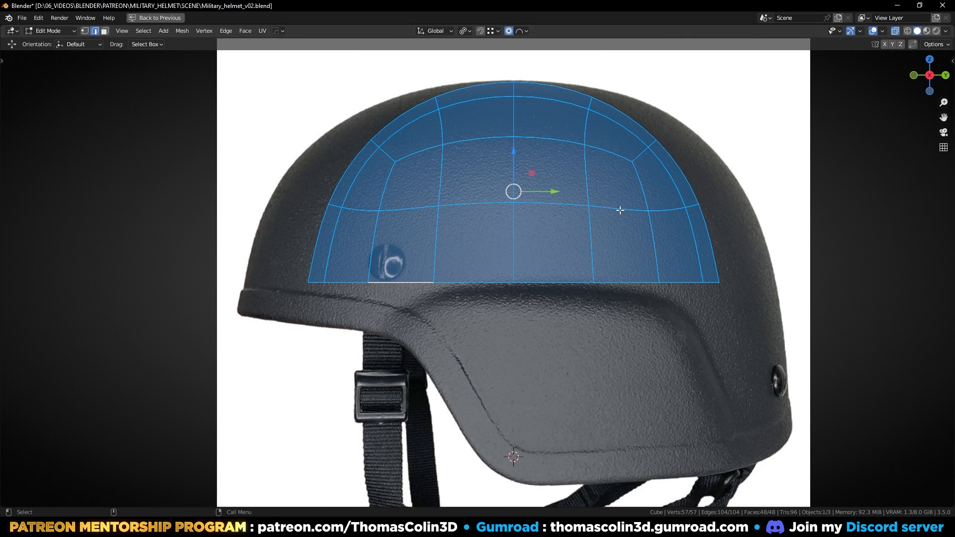
{"action": "key", "text": "s"}
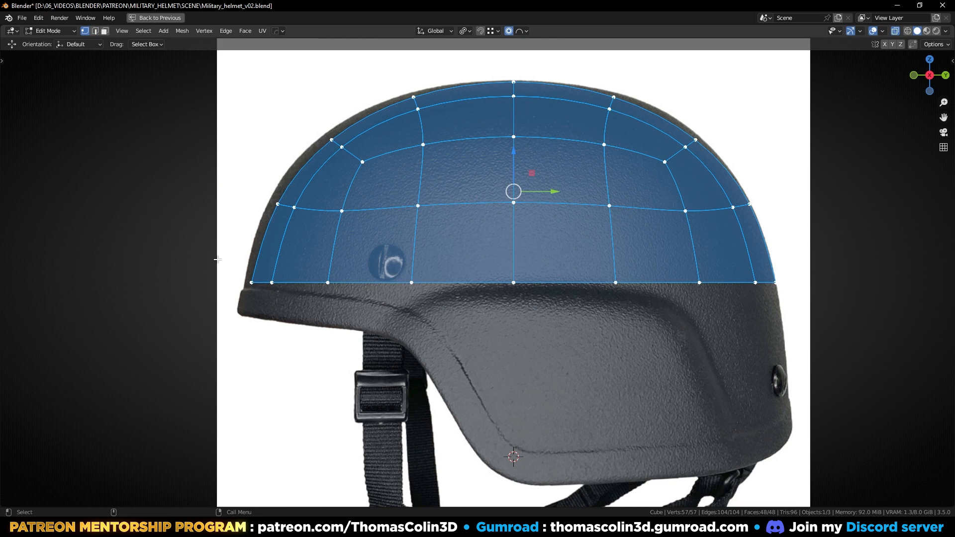
{"action": "mouse_move", "coordinate": [765, 269]}
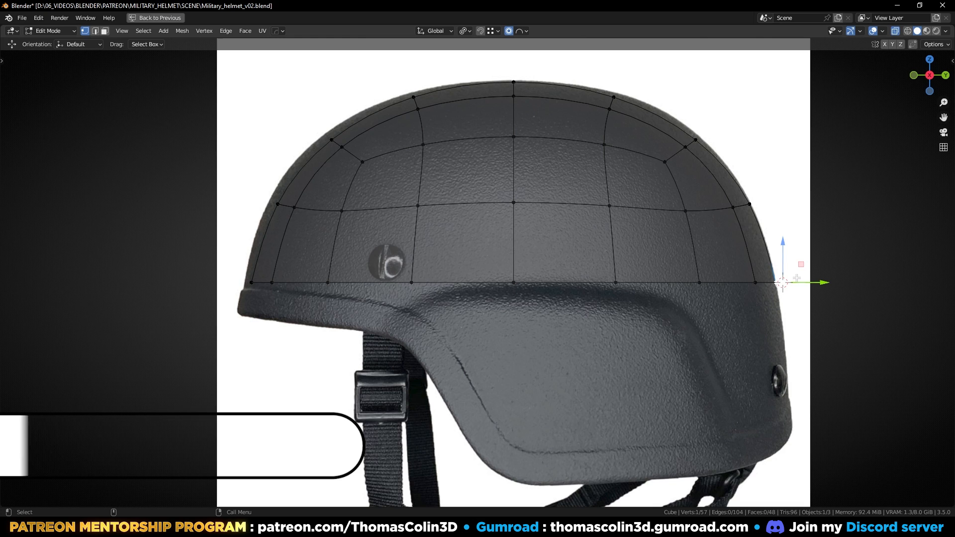
{"action": "left_click", "coordinate": [465, 31]}
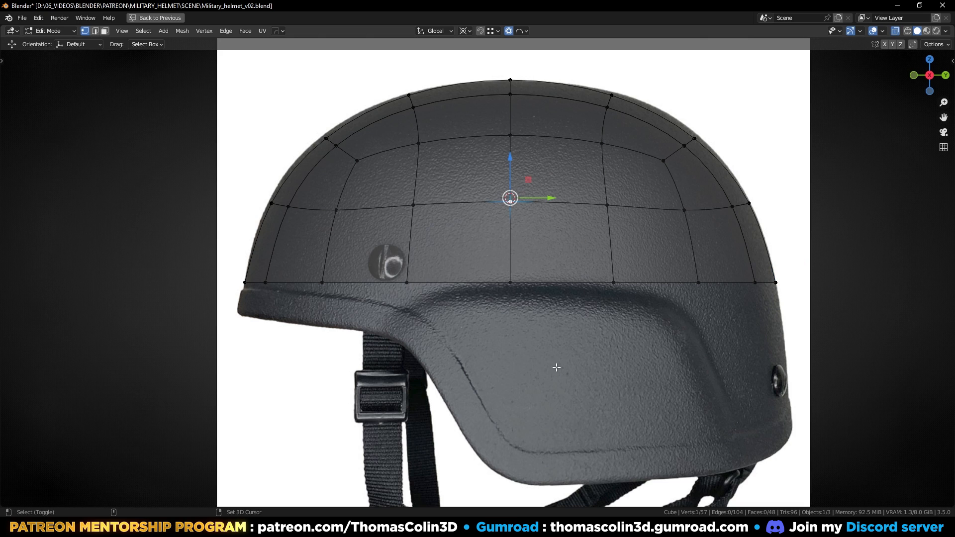
{"action": "key", "text": "a"}
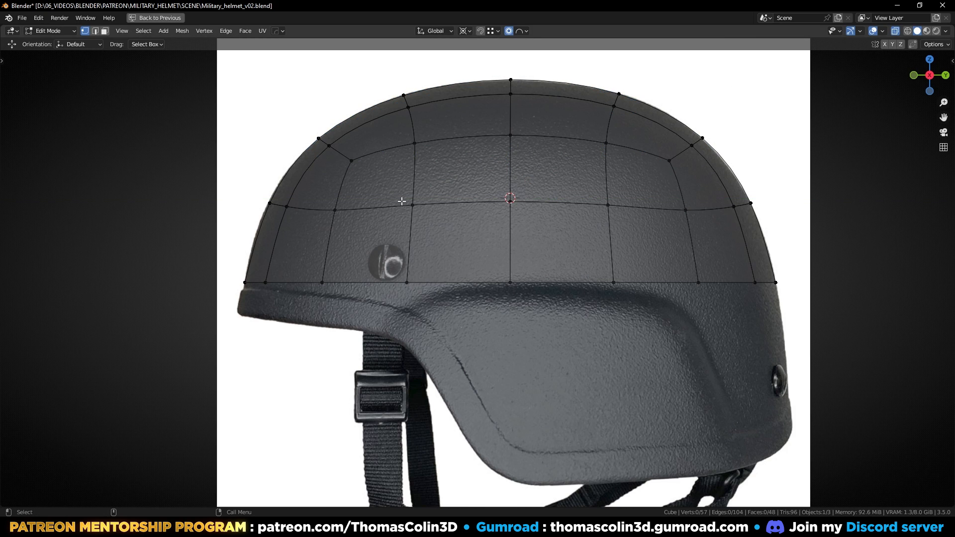
{"action": "left_click", "coordinate": [402, 201]}
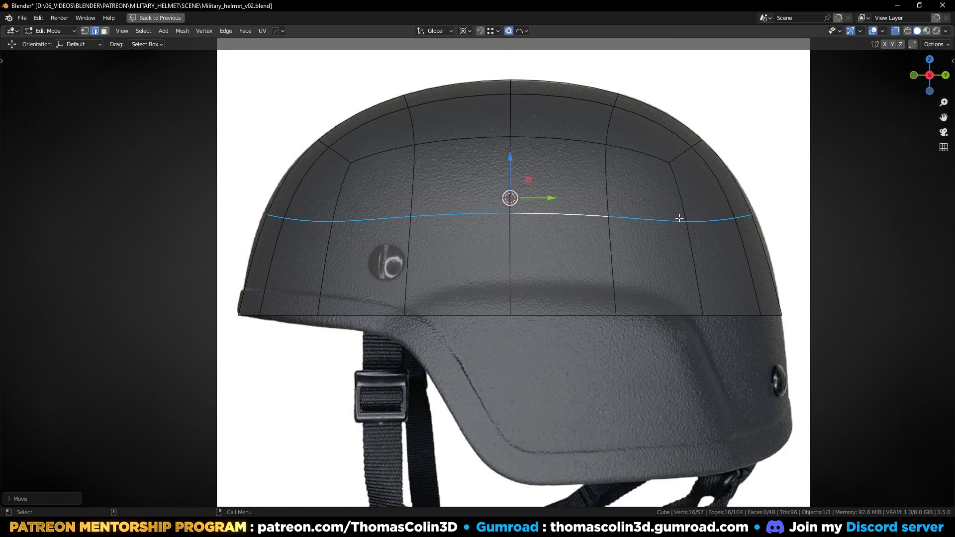
{"action": "mouse_move", "coordinate": [647, 232]}
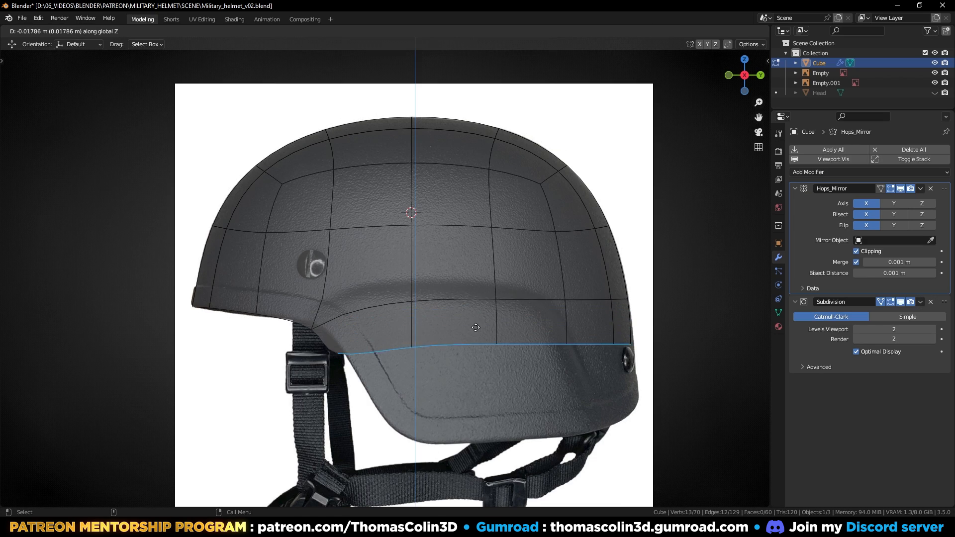
- Pull the bottom edge vertices down to follow the helmet rim and ear cutout outline
{"action": "left_click_drag", "start_coordinate": [475, 327], "coordinate": [490, 390]}
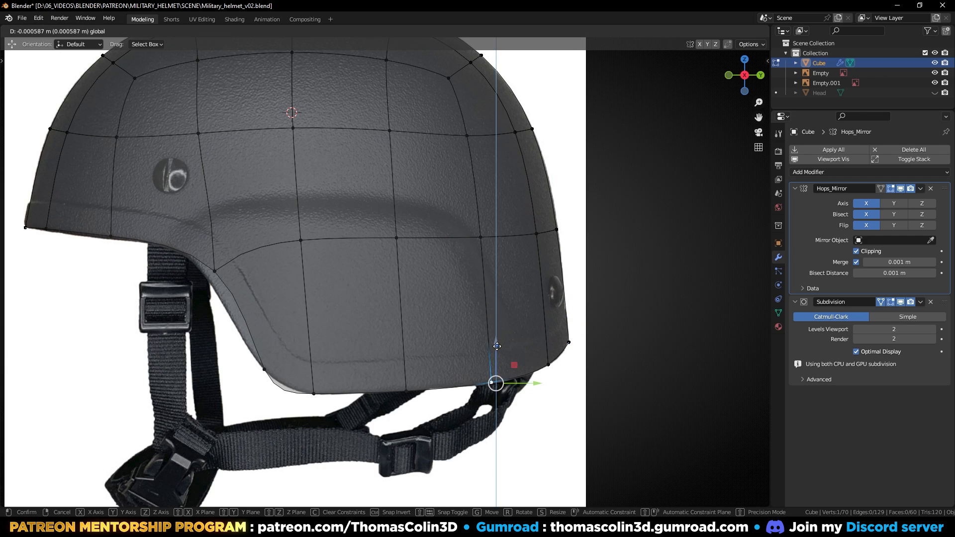
{"action": "left_click_drag", "start_coordinate": [497, 384], "coordinate": [212, 268]}
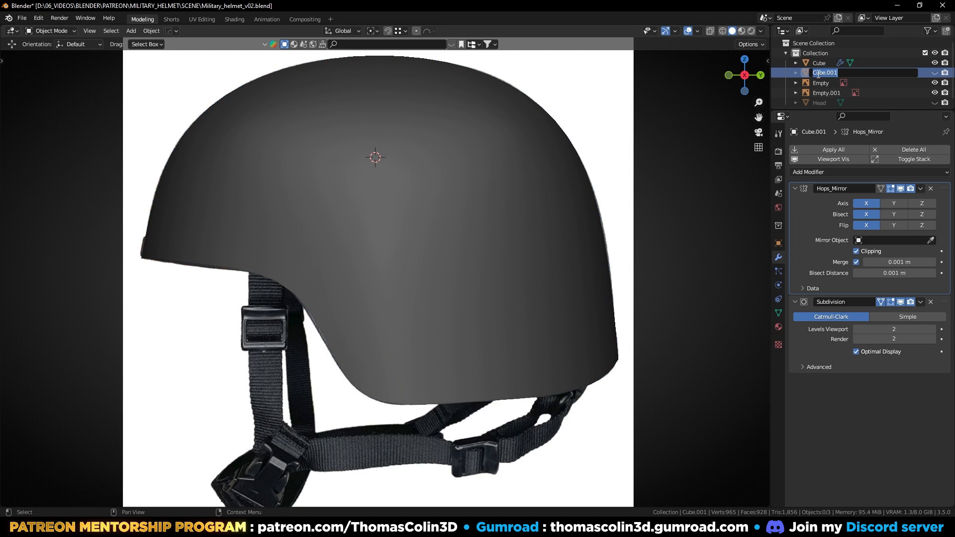
- Keep a 'Helmet_backup' copy and apply the Helmet's modifiers into a dense mesh
{"action": "type", "text": "Helmet_backup"}
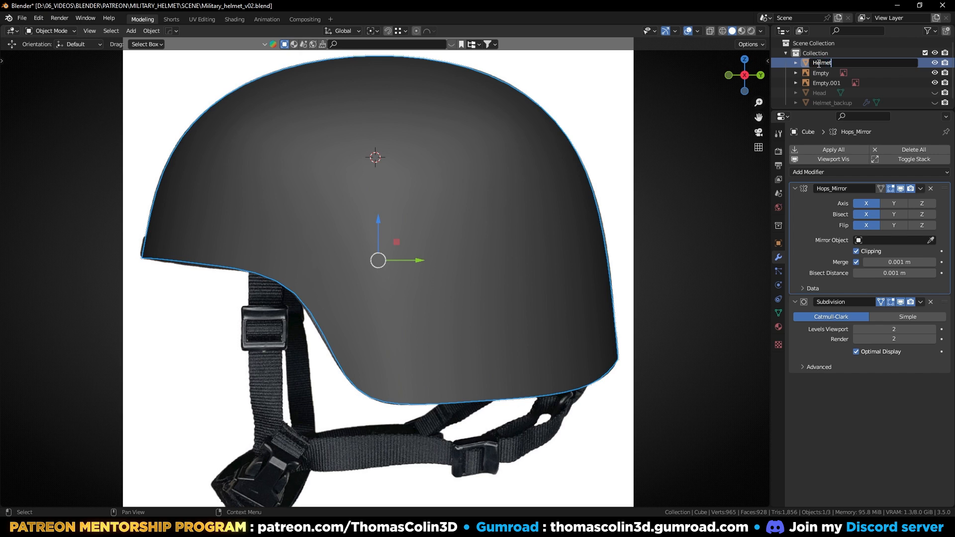
{"action": "key", "text": "Tab"}
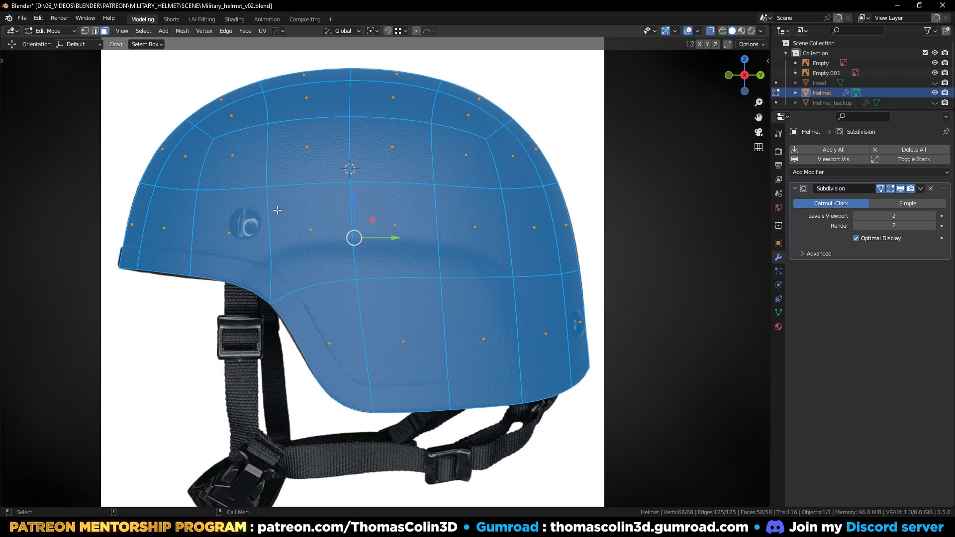
{"action": "key", "text": "i"}
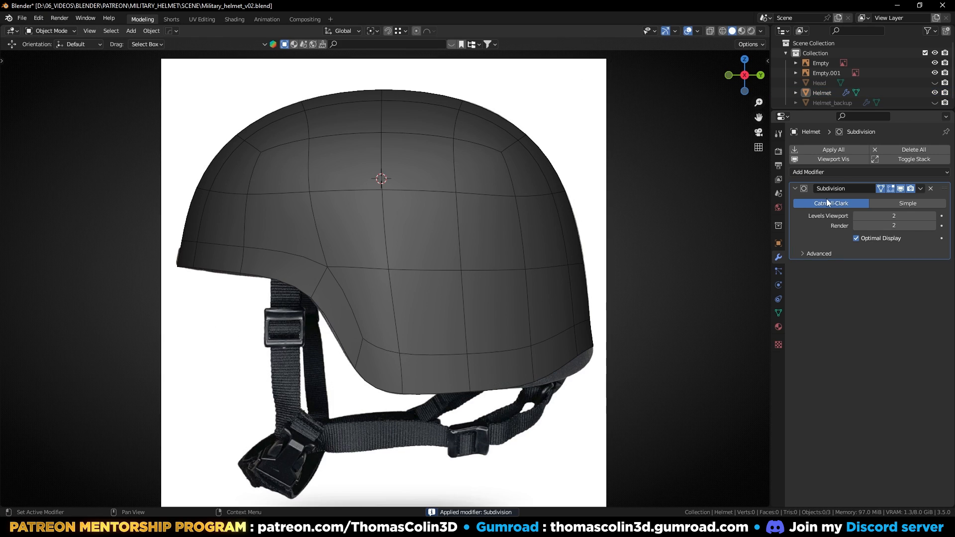
{"action": "left_click", "coordinate": [832, 149]}
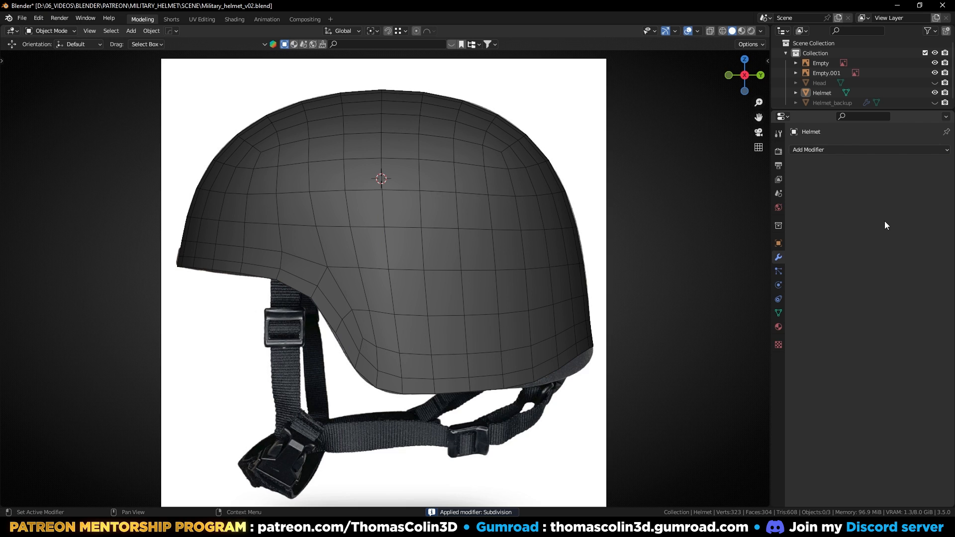
{"action": "left_click", "coordinate": [831, 98]}
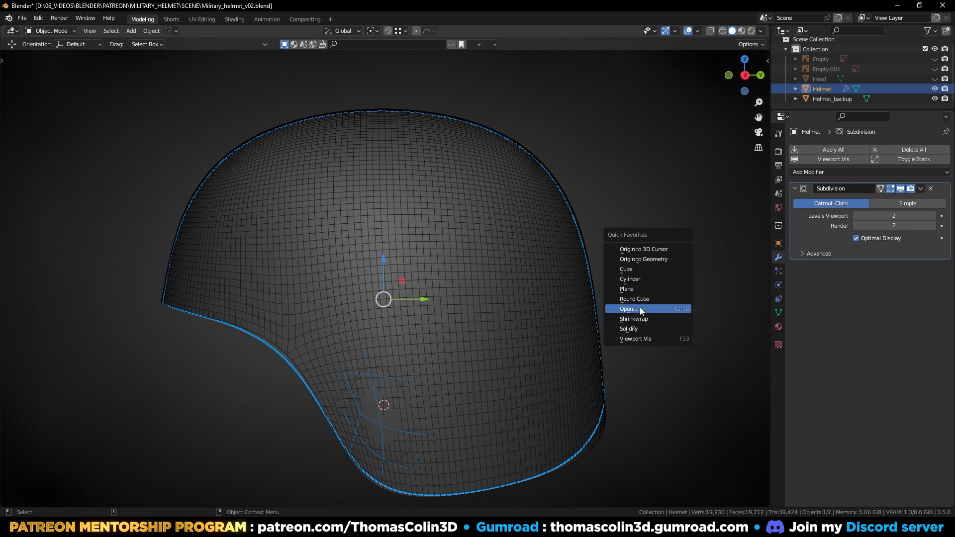
- Add a Shrinkwrap modifier to the Helmet after its Subdivision modifier
{"action": "left_click", "coordinate": [633, 319]}
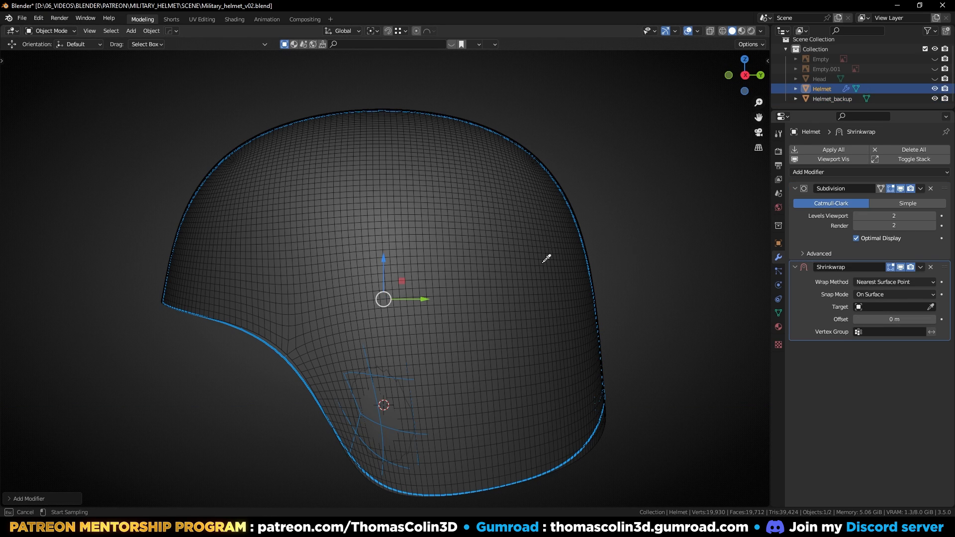
{"action": "left_click", "coordinate": [893, 306]}
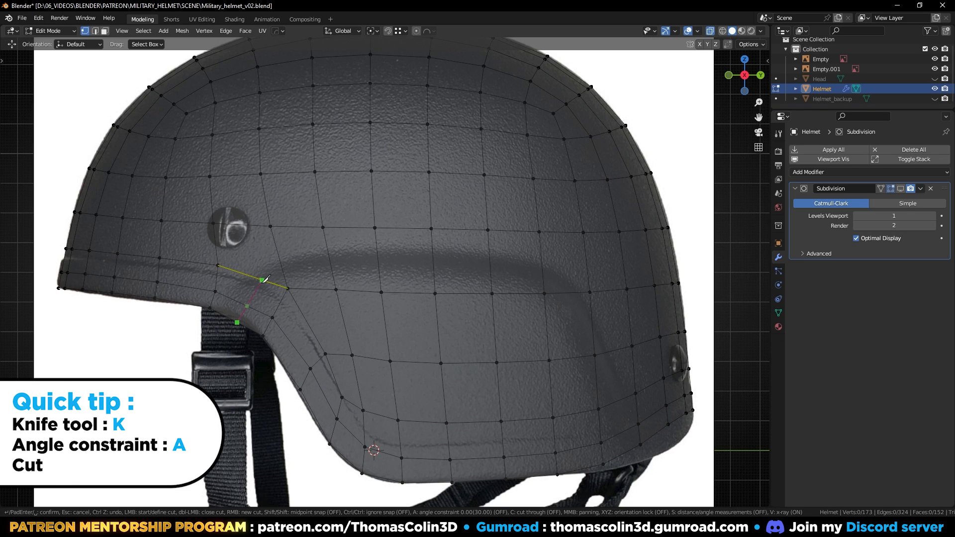
- Knife-cut new edges across the helmet side tracing the brow ridge shape
{"action": "key", "text": "c"}
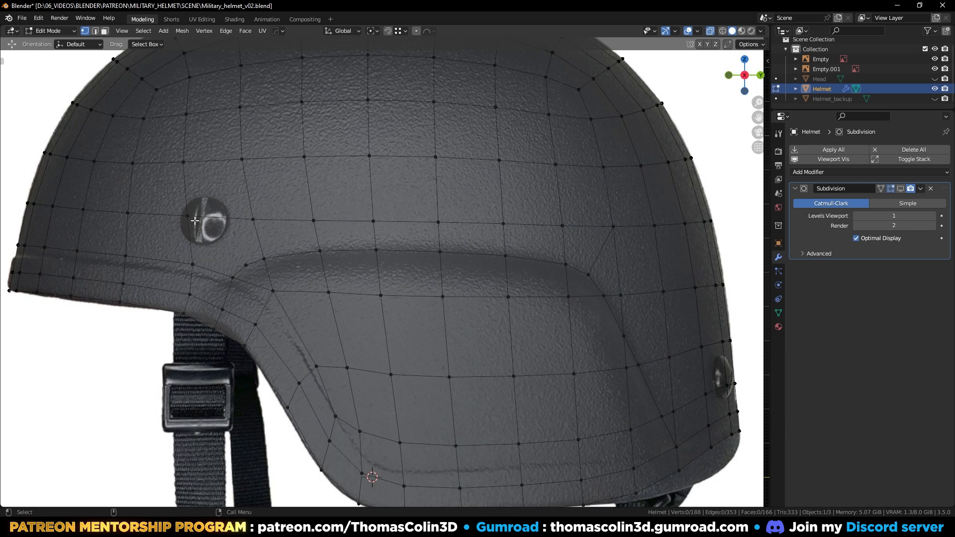
{"action": "left_click", "coordinate": [187, 216]}
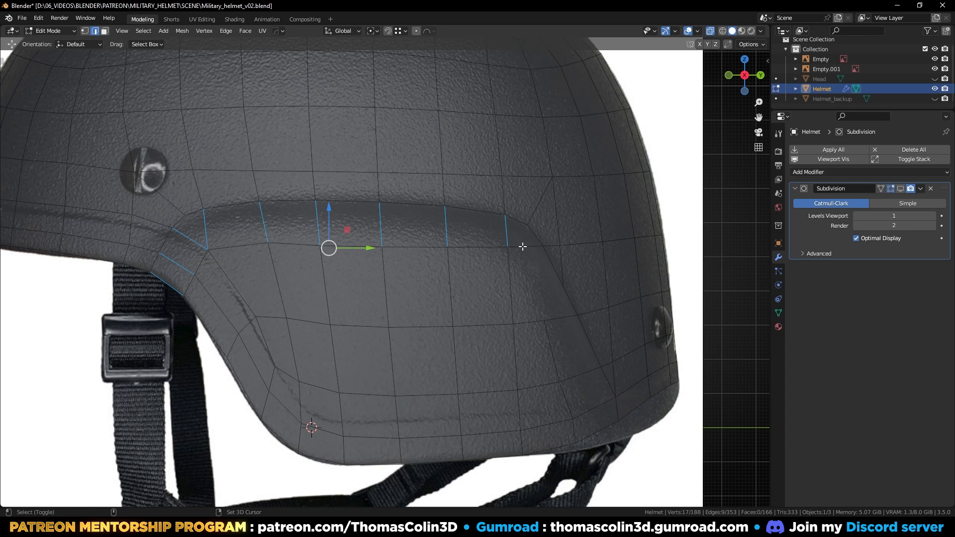
- Subdivide the brow ridge edges and slide the rear ridge vertices along their edges
{"action": "right_click", "coordinate": [522, 247]}
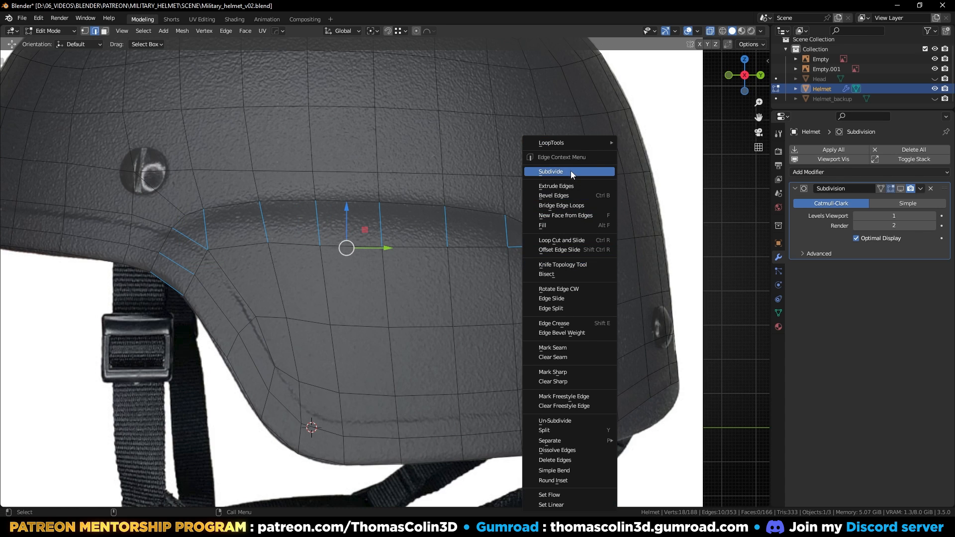
{"action": "left_click", "coordinate": [550, 171]}
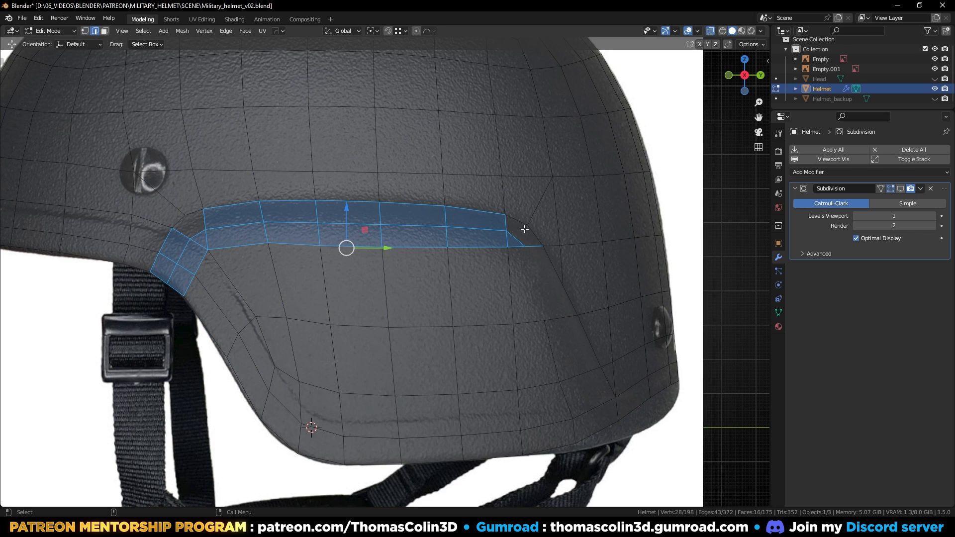
{"action": "right_click", "coordinate": [524, 229]}
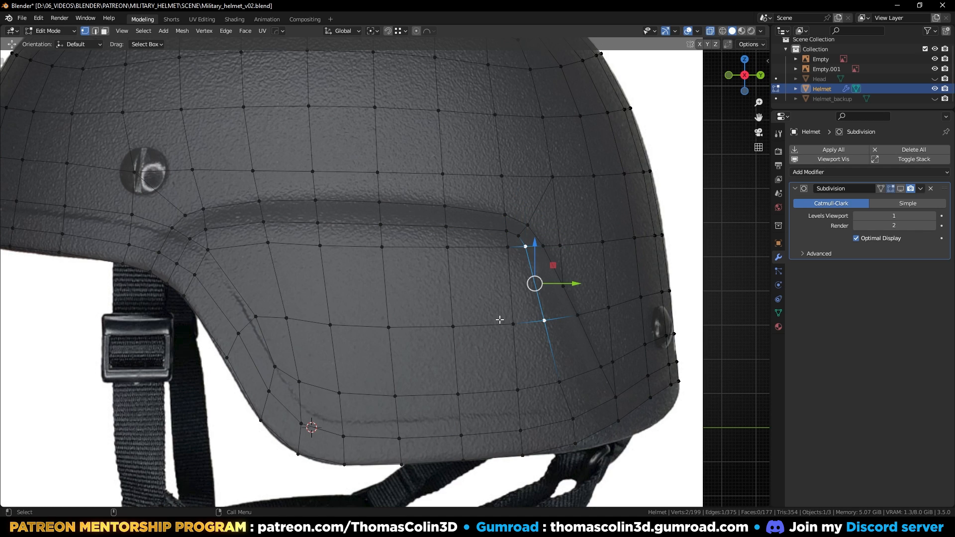
{"action": "left_click_drag", "start_coordinate": [534, 284], "coordinate": [560, 381]}
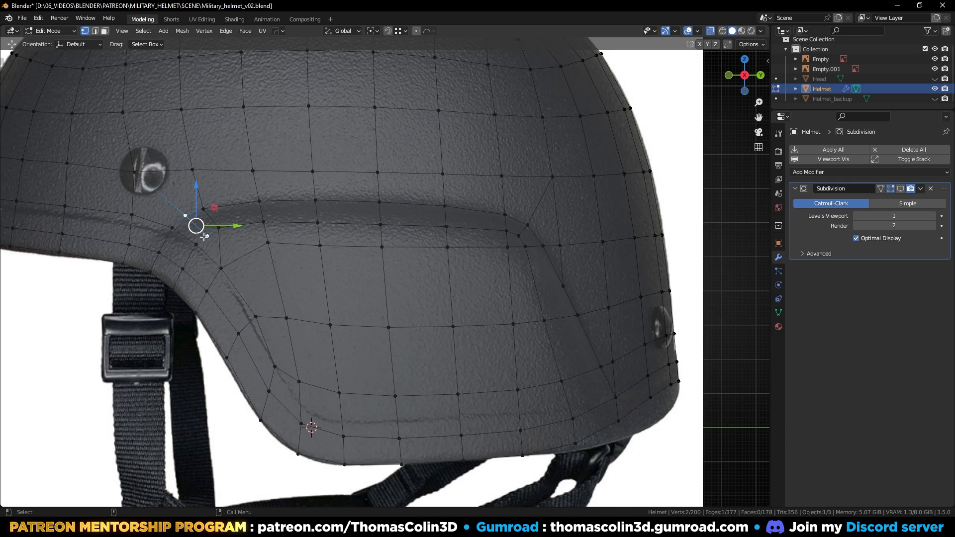
{"action": "left_click_drag", "start_coordinate": [196, 225], "coordinate": [294, 244]}
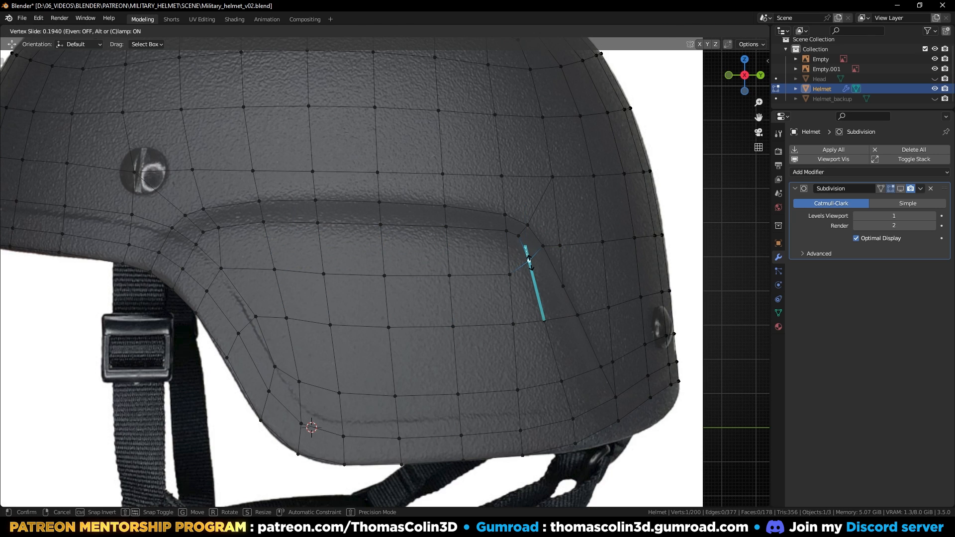
{"action": "mouse_move", "coordinate": [487, 234]}
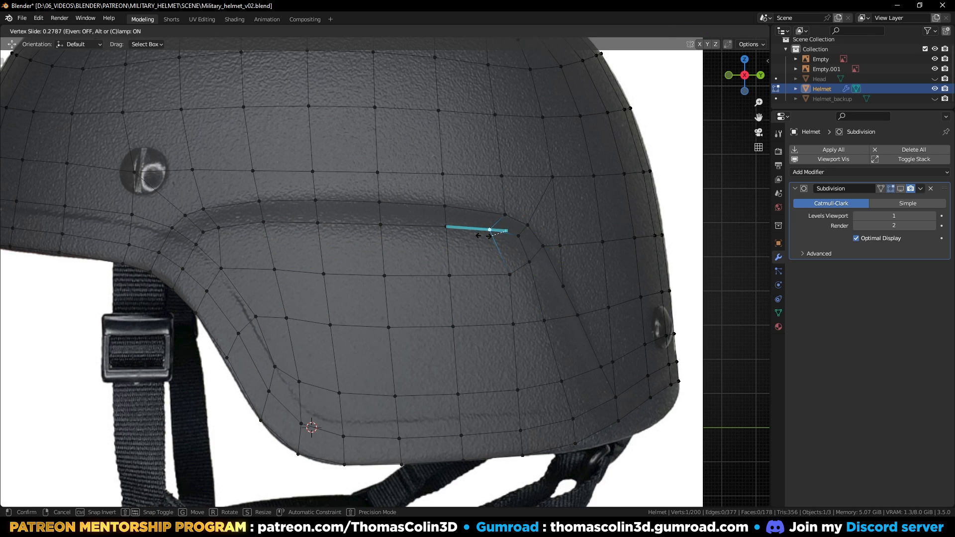
{"action": "left_click_drag", "start_coordinate": [489, 233], "coordinate": [498, 324]}
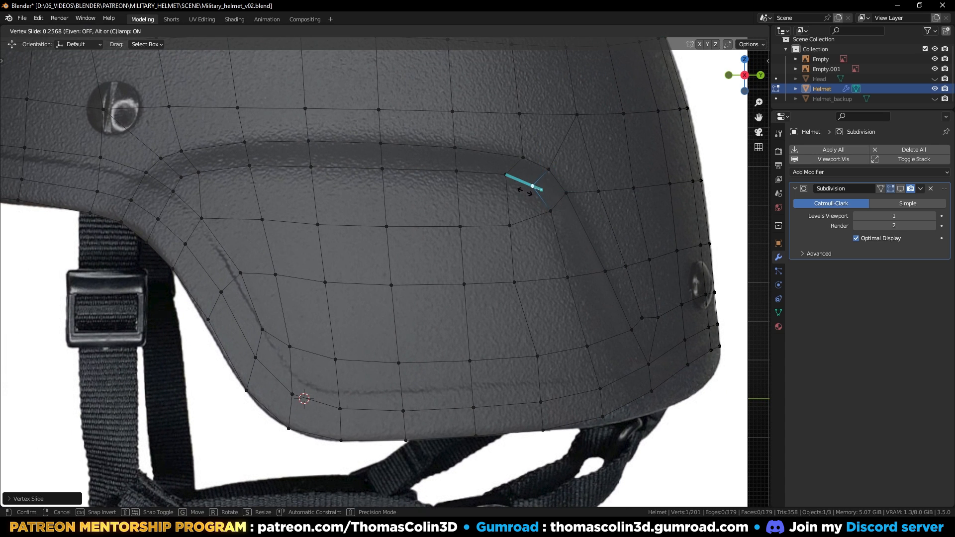
{"action": "mouse_move", "coordinate": [545, 212]}
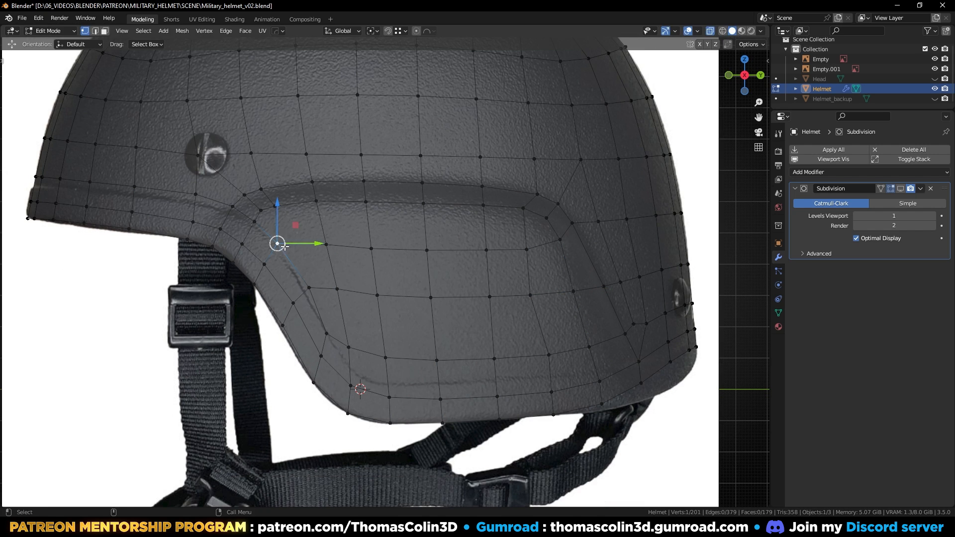
- Slide the front and lower brow vertices along their edges onto the ridge outline
{"action": "left_click_drag", "start_coordinate": [277, 244], "coordinate": [287, 203]}
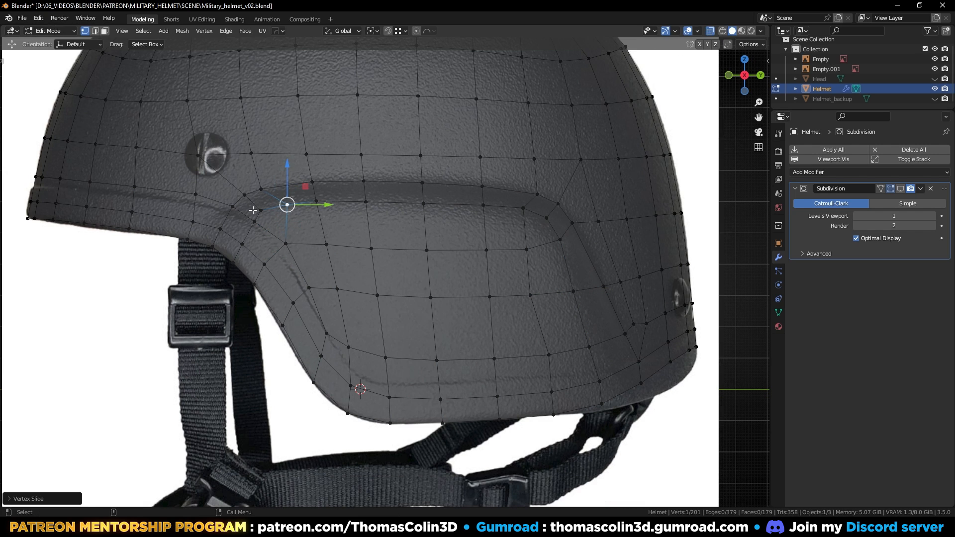
{"action": "left_click_drag", "start_coordinate": [286, 204], "coordinate": [233, 204]}
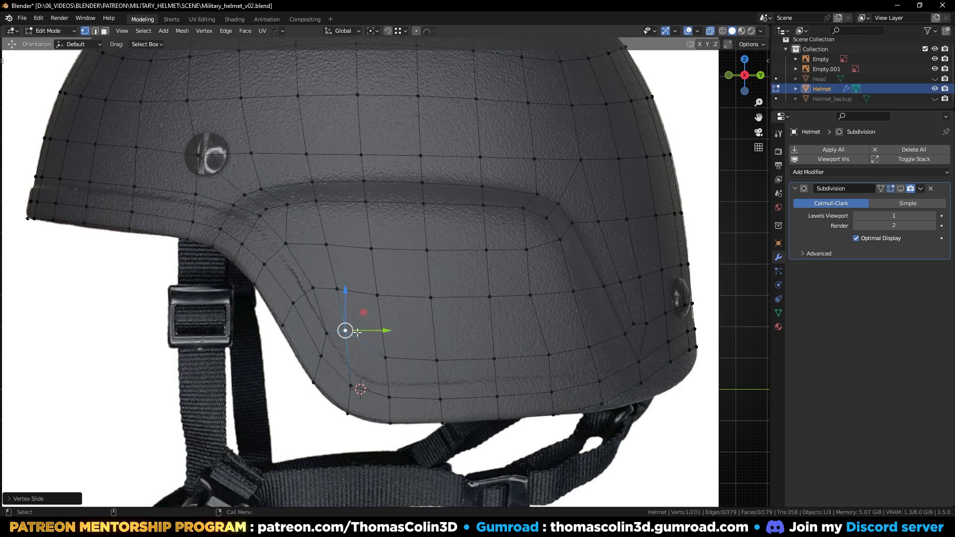
{"action": "key", "text": "g"}
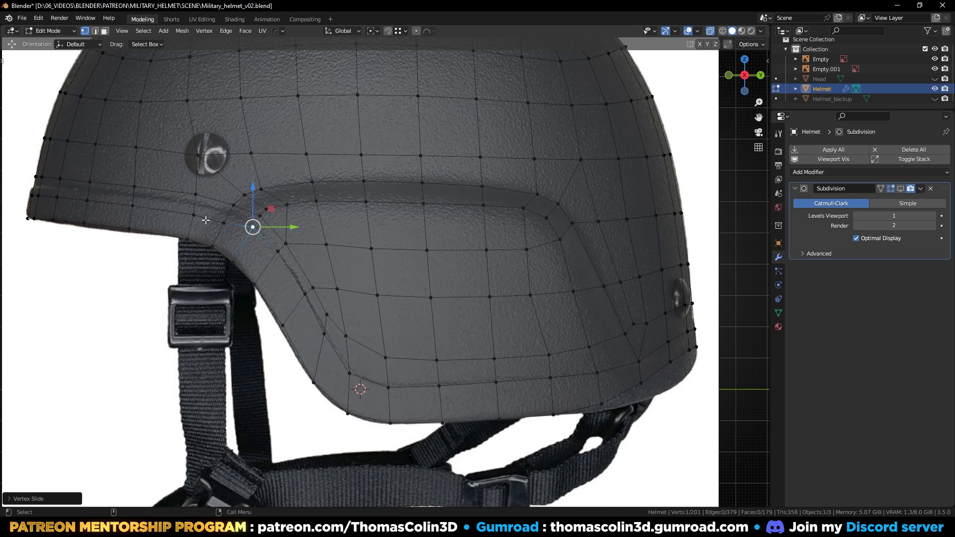
{"action": "left_click_drag", "start_coordinate": [252, 227], "coordinate": [128, 208]}
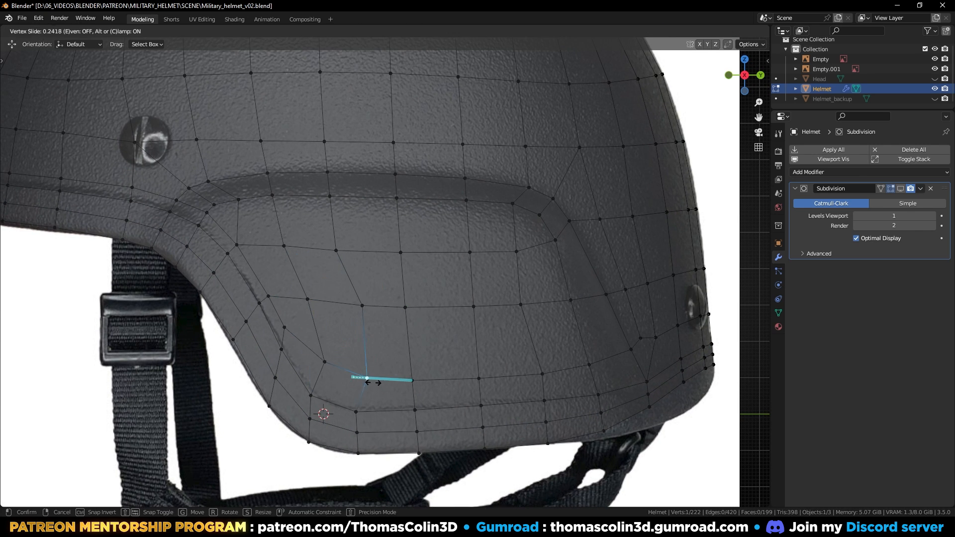
{"action": "left_click_drag", "start_coordinate": [377, 382], "coordinate": [295, 247]}
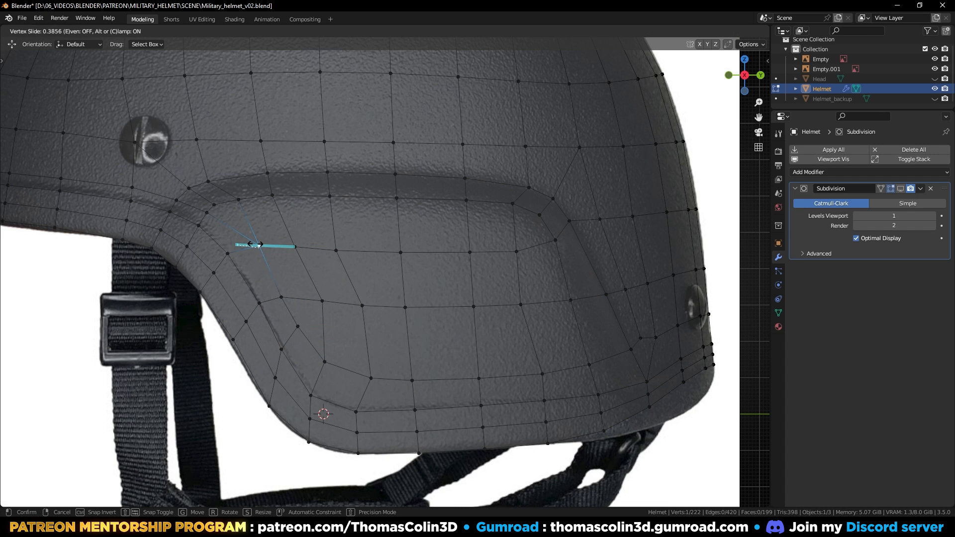
{"action": "mouse_move", "coordinate": [230, 184]}
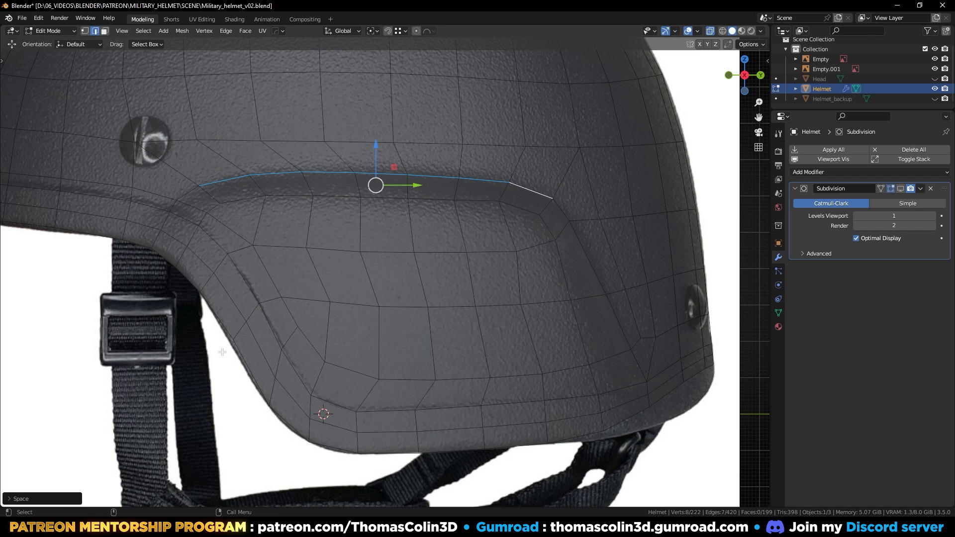
- Tweak the brow corner vertex and raise the viewport subdivision to level 2
{"action": "left_click", "coordinate": [199, 185]}
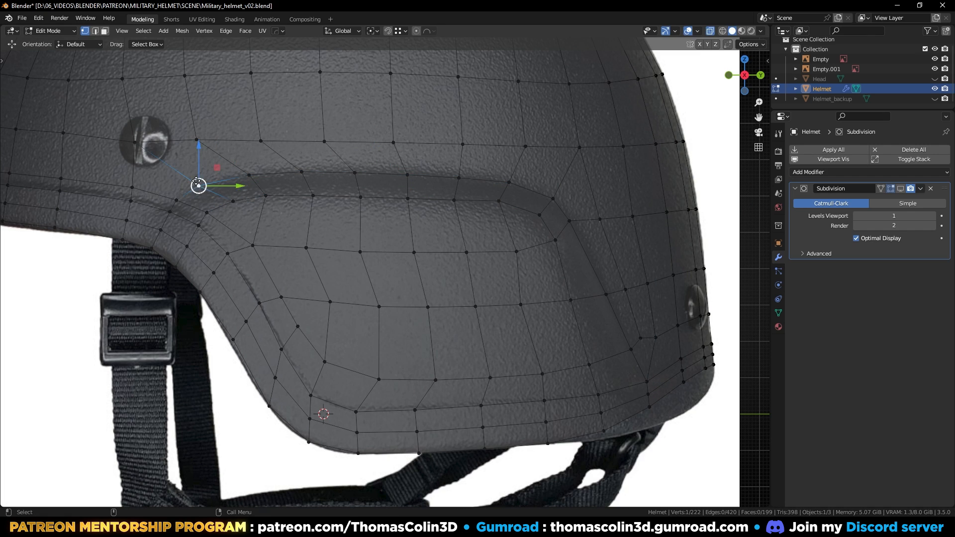
{"action": "left_click_drag", "start_coordinate": [198, 185], "coordinate": [576, 236]}
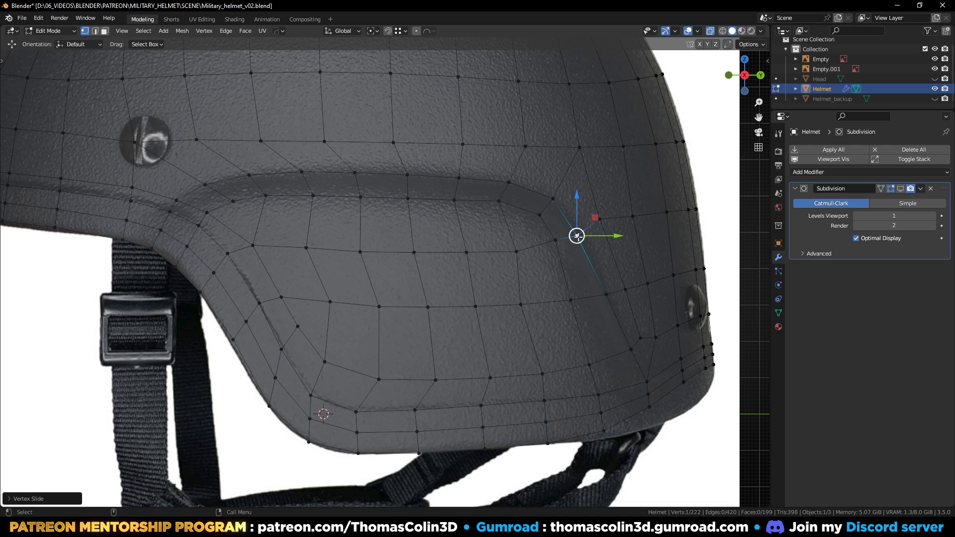
{"action": "scroll", "scroll_direction": "down", "scroll_amount": 3}
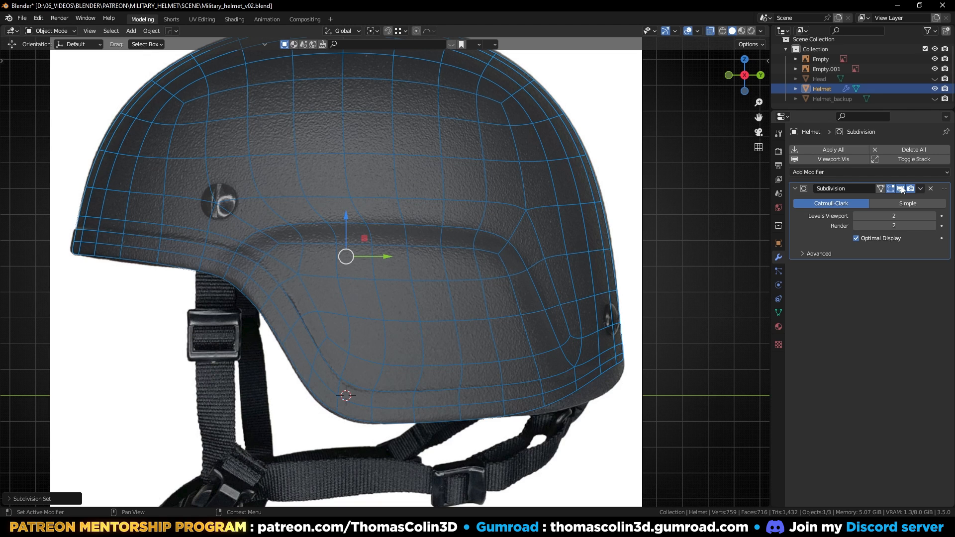
- Mark the brow ridge edge loop as a seam and shift the rear faces sideways
{"action": "key", "text": "Tab"}
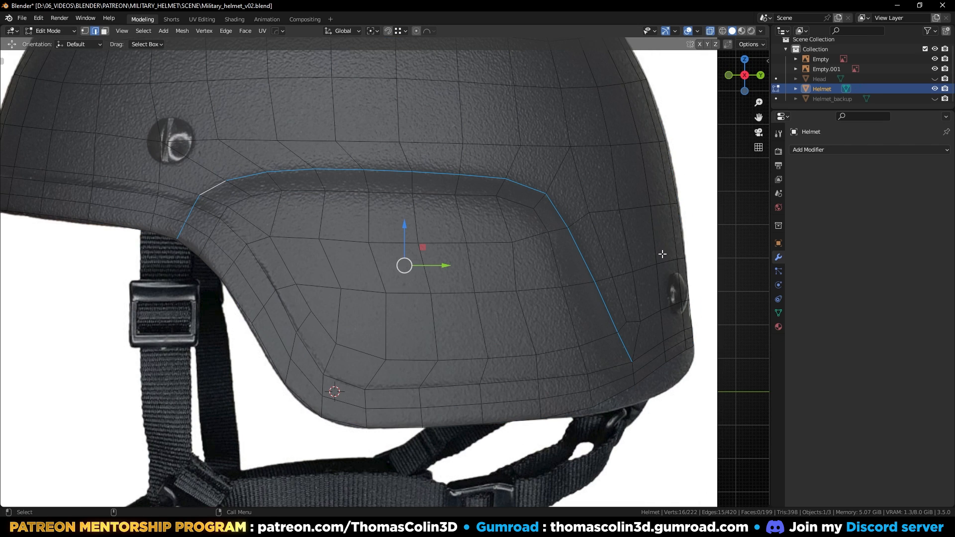
{"action": "right_click", "coordinate": [662, 254]}
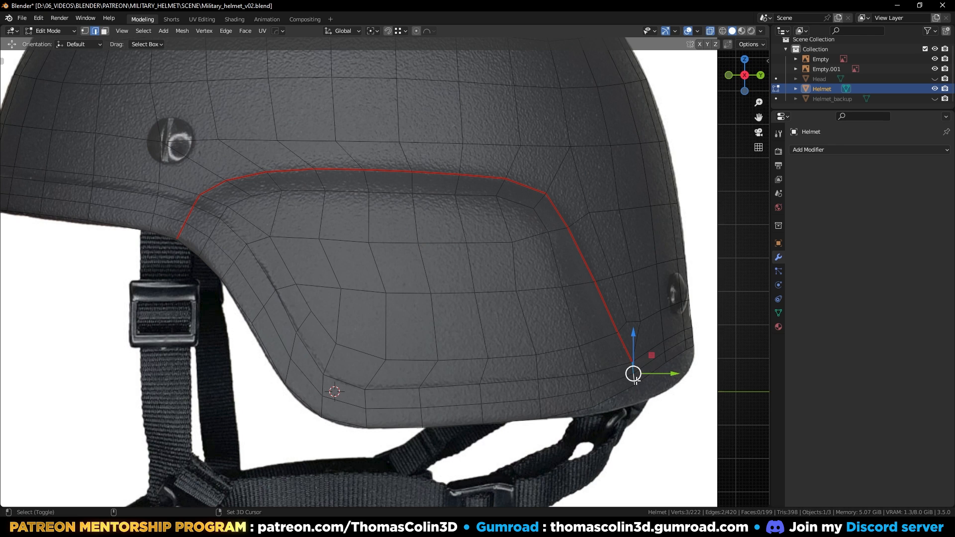
{"action": "right_click", "coordinate": [634, 373]}
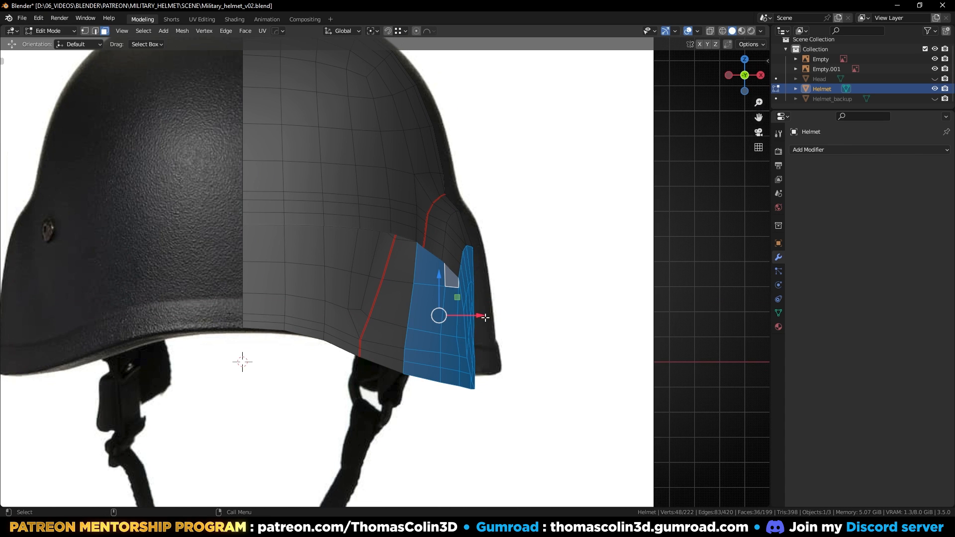
{"action": "left_click_drag", "start_coordinate": [478, 315], "coordinate": [493, 321]}
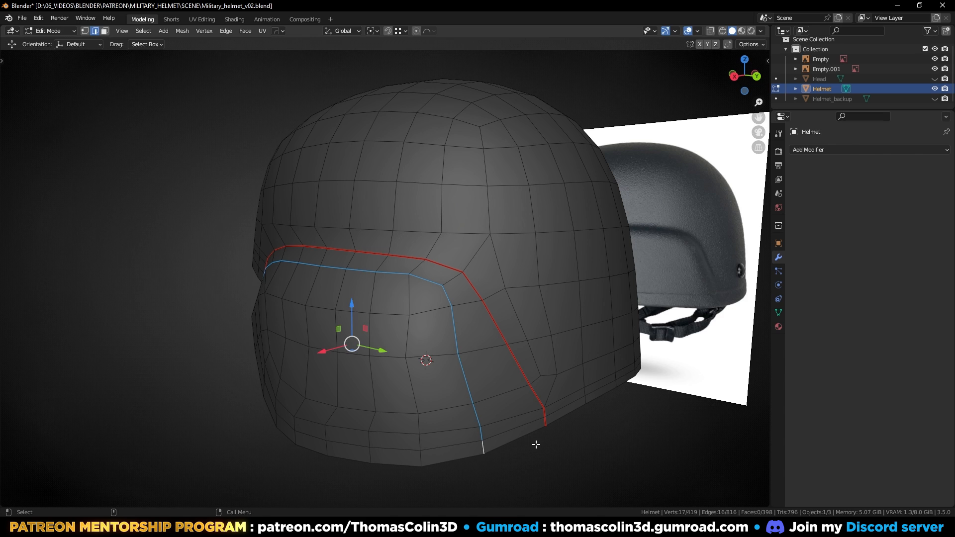
- Apply Set Flow to the vertical loops under the brow so they follow the surface
{"action": "left_click_drag", "start_coordinate": [536, 445], "coordinate": [563, 444]}
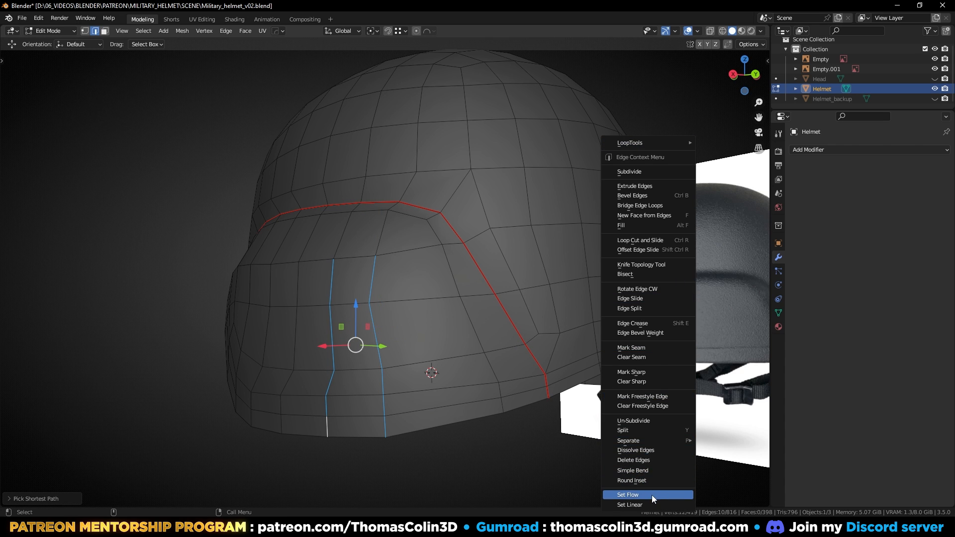
{"action": "left_click", "coordinate": [627, 494]}
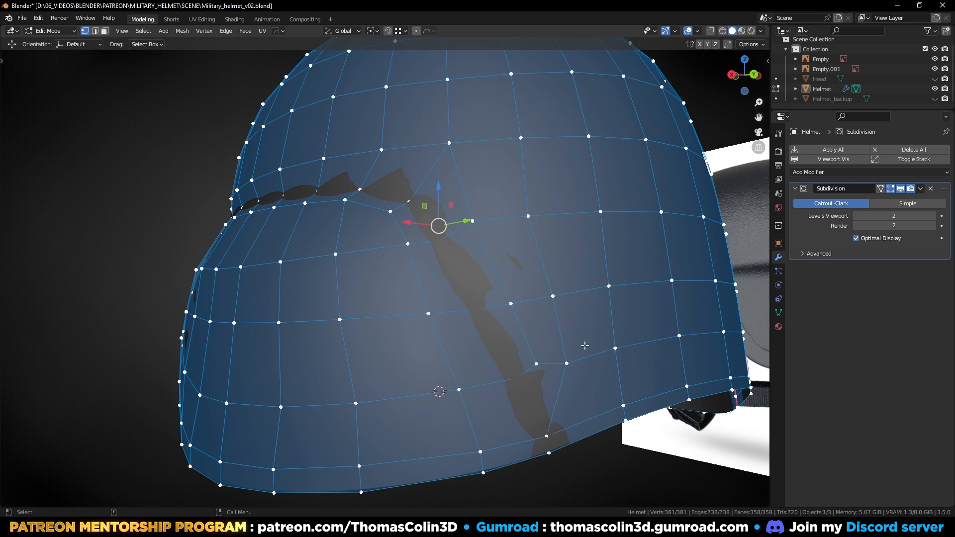
- Add a level-2 Subdivision Surface modifier and return to editing the helmet mesh
{"action": "key", "text": "M"}
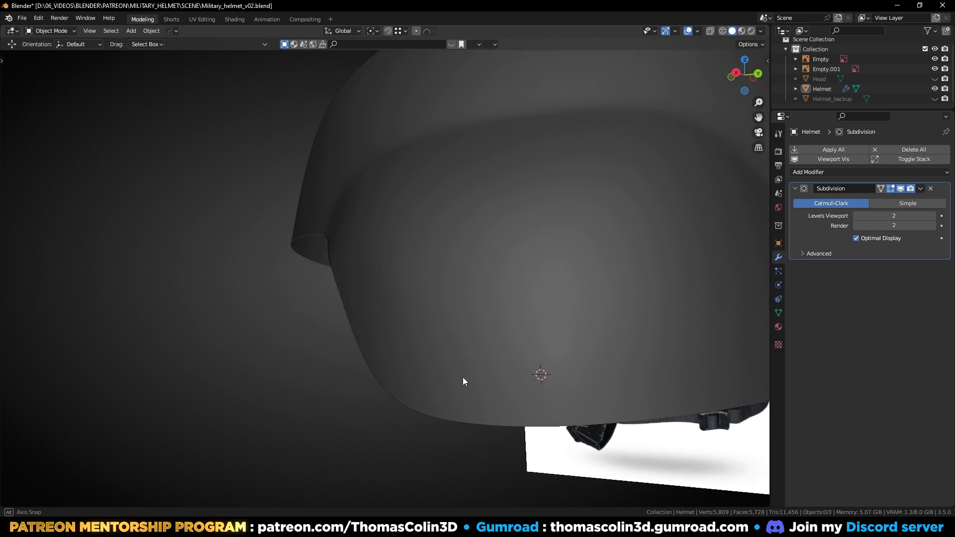
{"action": "key", "text": "Tab"}
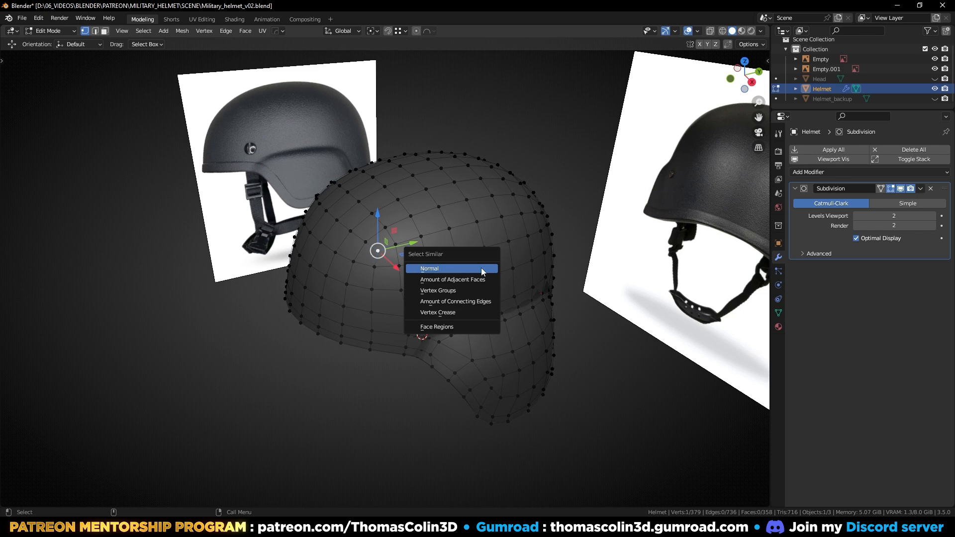
- Select the pole vertices via Select Similar, grow the selection, and scale the pole faces
{"action": "left_click", "coordinate": [430, 269]}
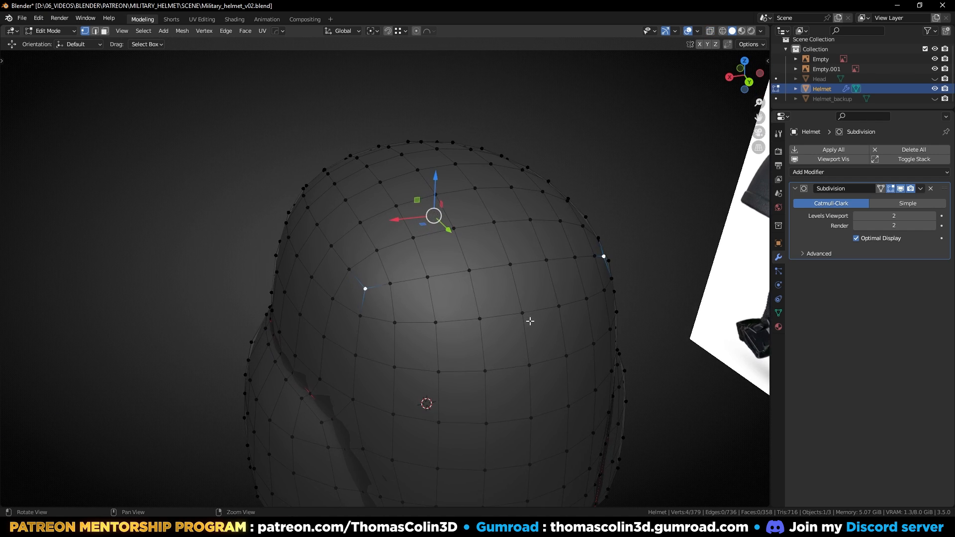
{"action": "left_click", "coordinate": [370, 30]}
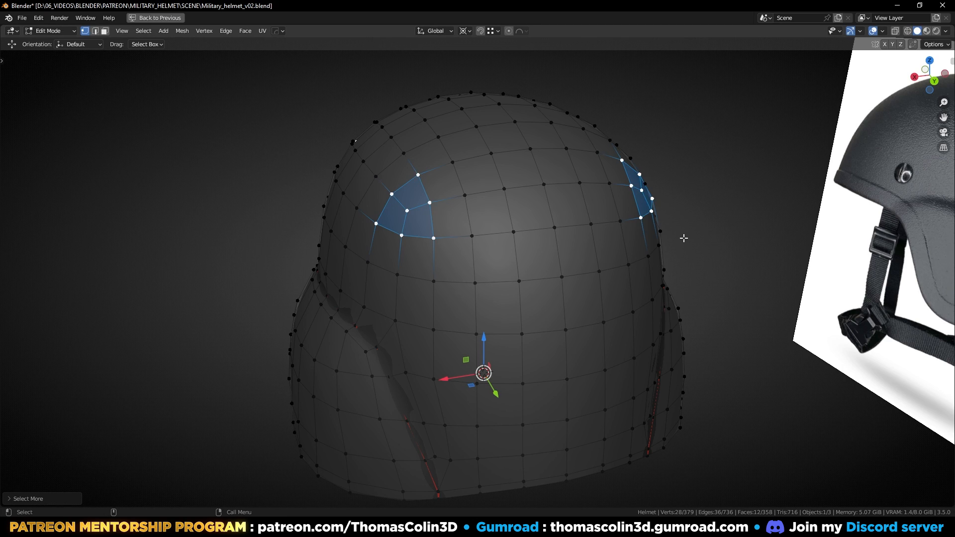
{"action": "key", "text": "s"}
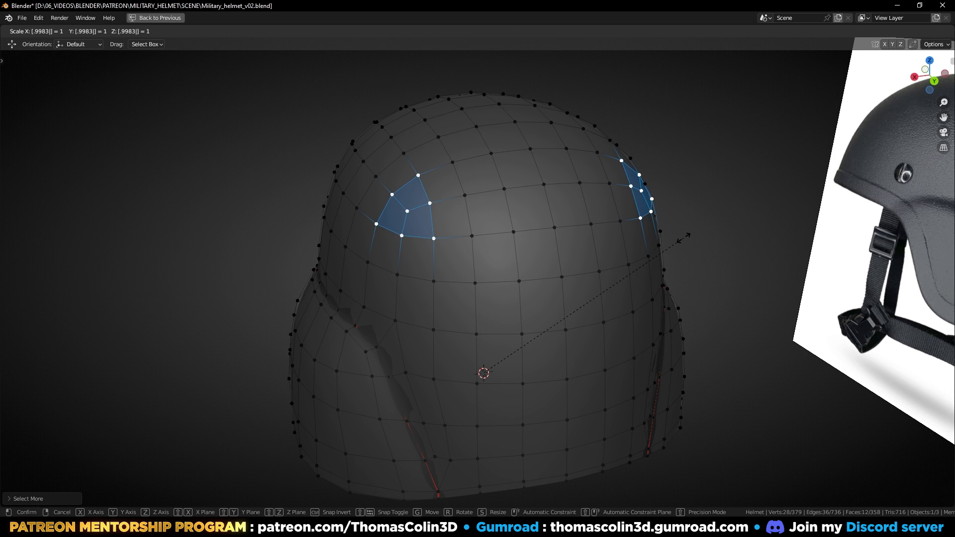
{"action": "key", "text": "Tab"}
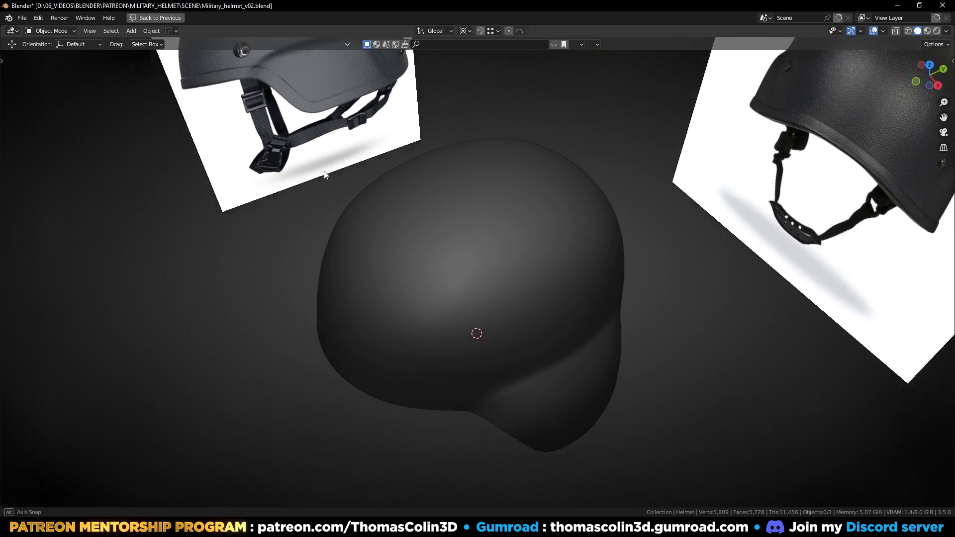
- Toggle between edit and object mode to check the smoothed crown against the side reference
{"action": "key", "text": "Tab"}
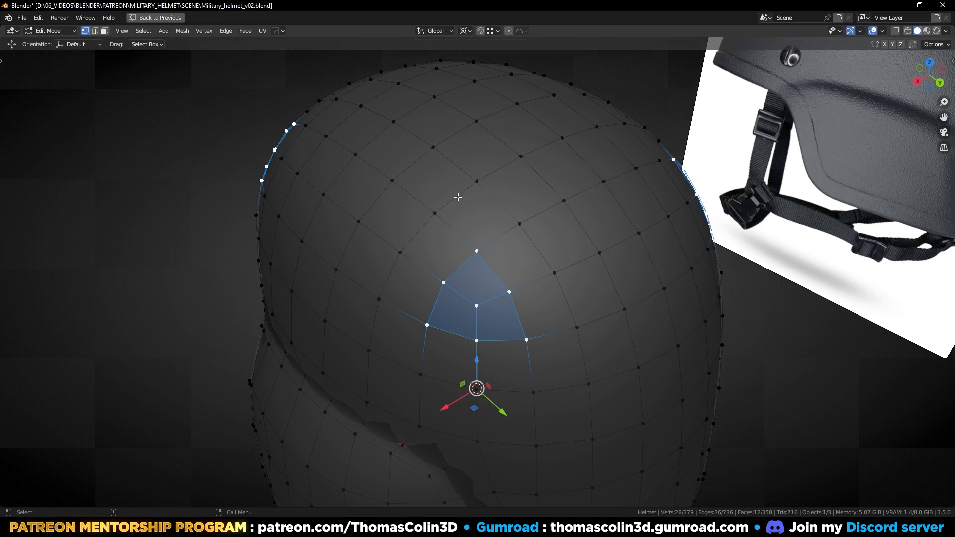
{"action": "key", "text": "Tab"}
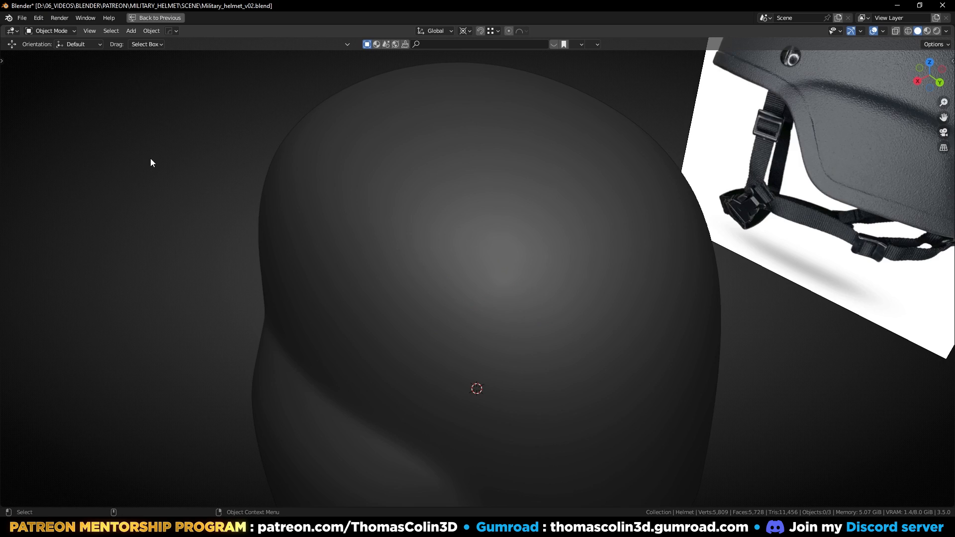
{"action": "key", "text": "Tab"}
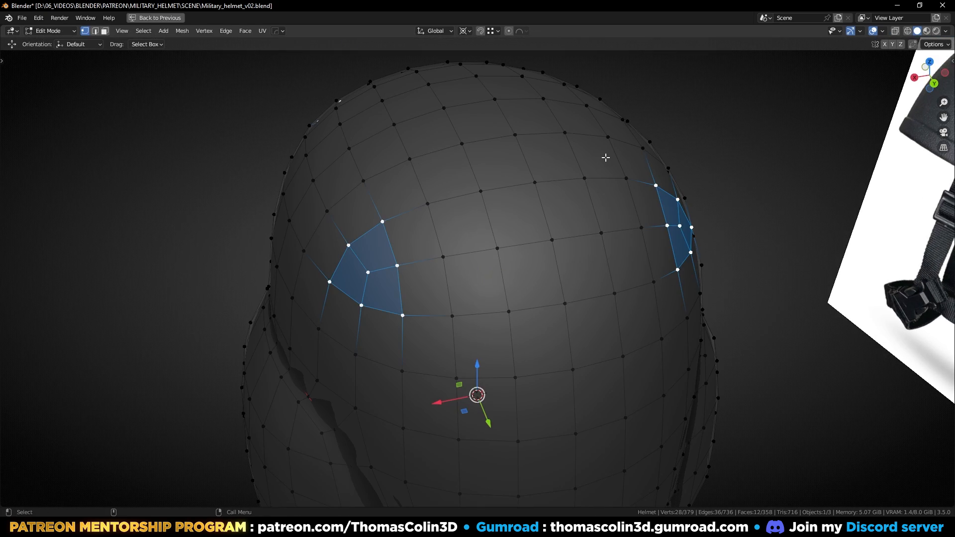
{"action": "key", "text": "Tab"}
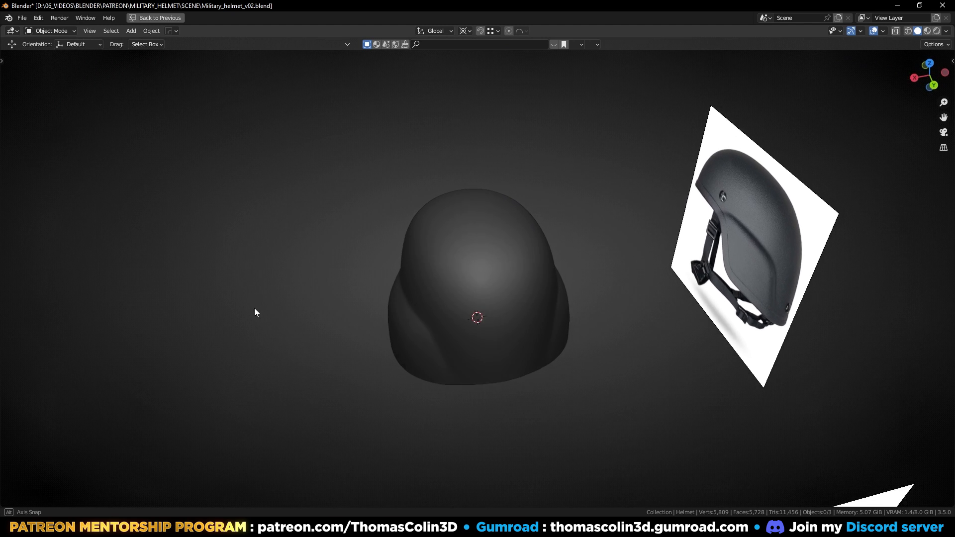
{"action": "left_click", "coordinate": [142, 19]}
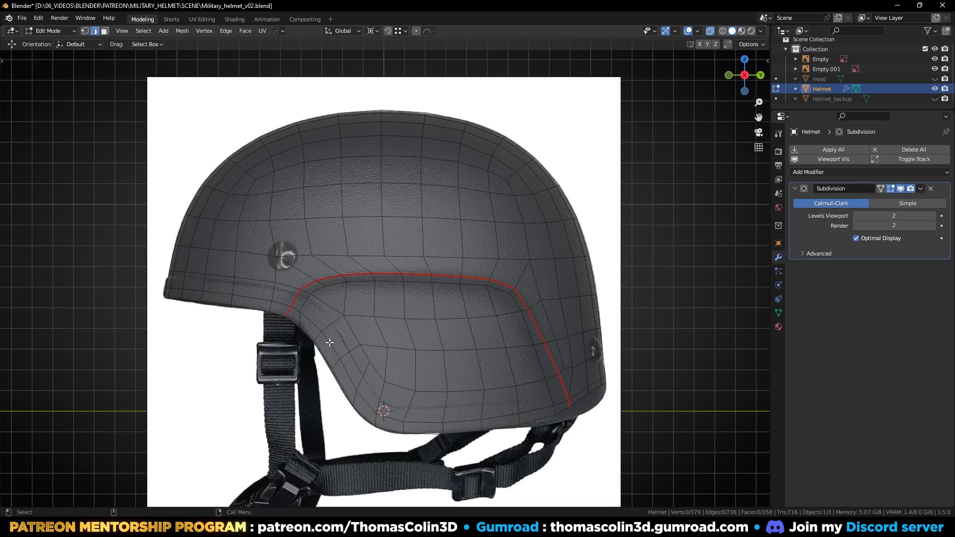
- Inspect the whole subdivided helmet in object mode between the reference images
{"action": "left_click", "coordinate": [582, 390]}
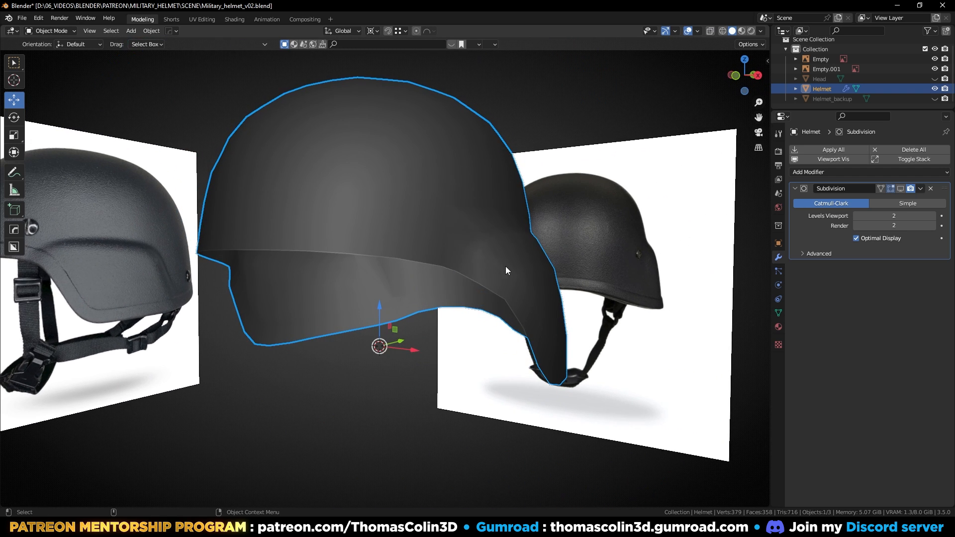
{"action": "left_click", "coordinate": [806, 172]}
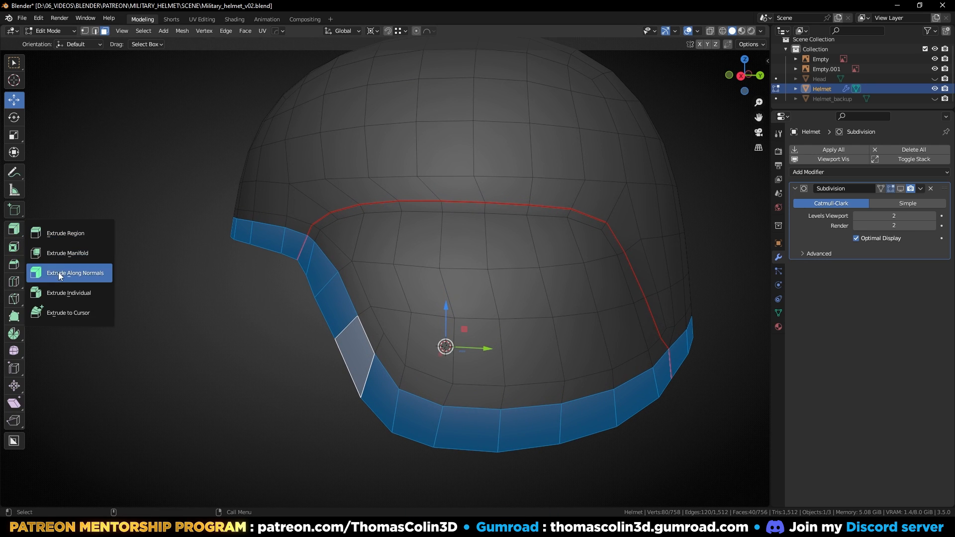
- Extrude the rim faces along normals, select the sharp edges and bevel them with Ctrl+B
{"action": "left_click", "coordinate": [75, 272]}
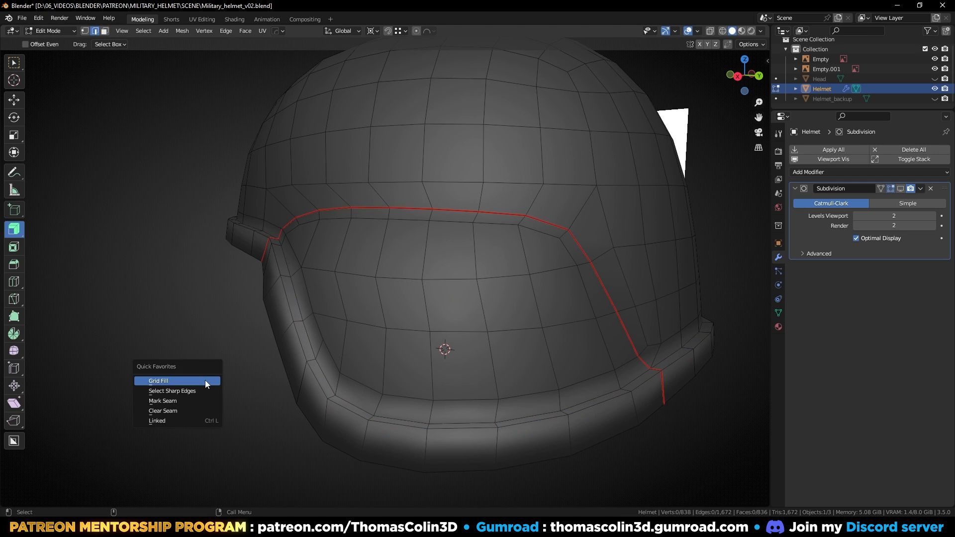
{"action": "left_click", "coordinate": [172, 390]}
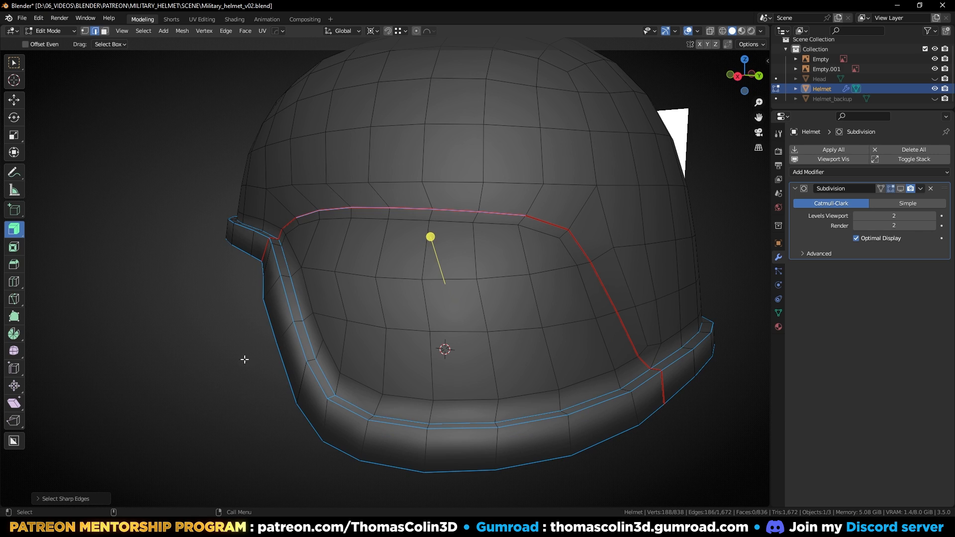
{"action": "key", "text": "Ctrl+B"}
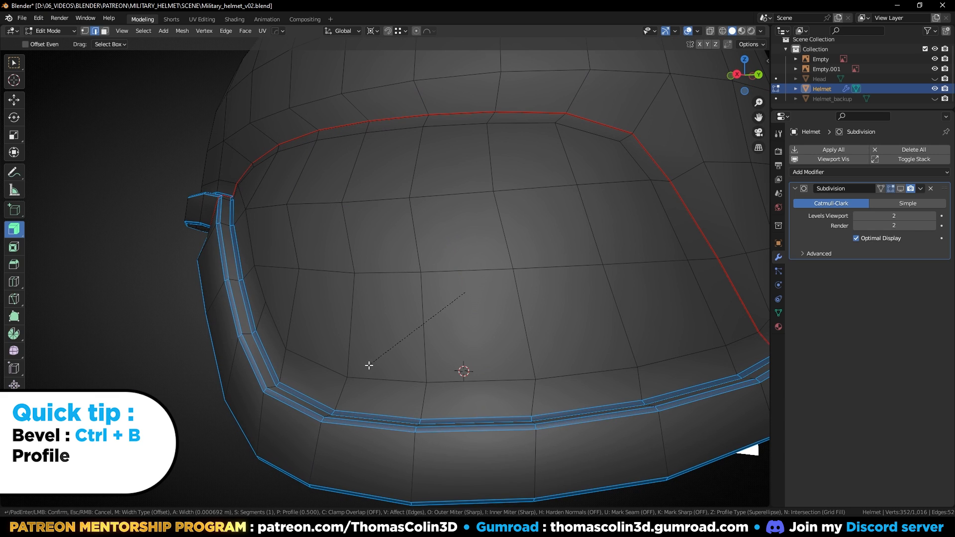